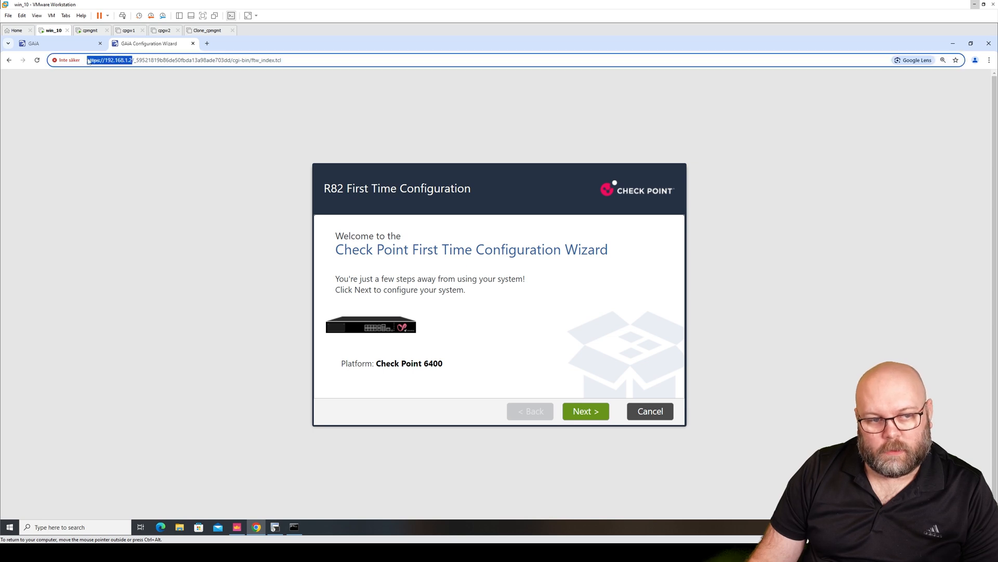
{"action": "mouse_move", "coordinate": [127, 85]}
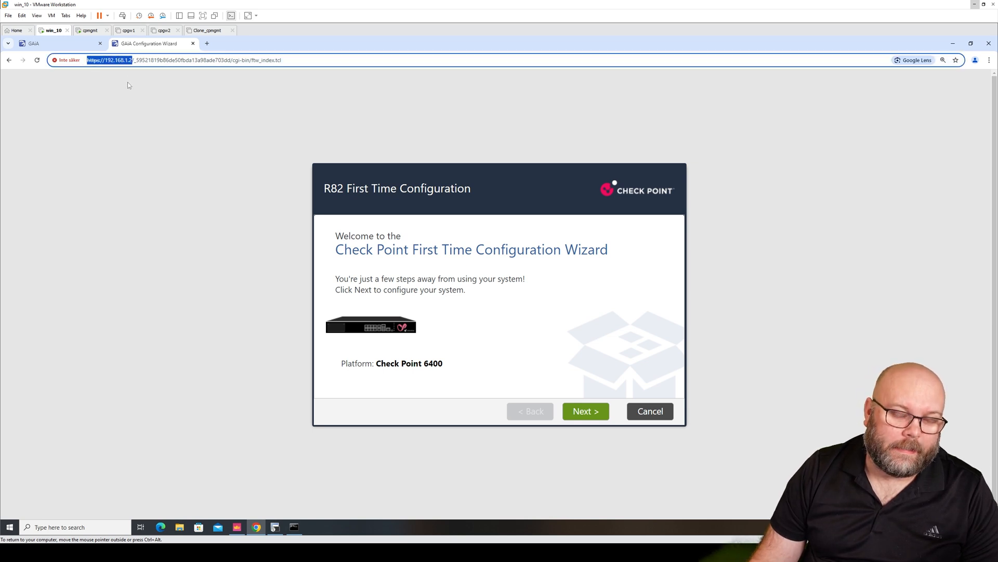
{"action": "mouse_move", "coordinate": [157, 90]}
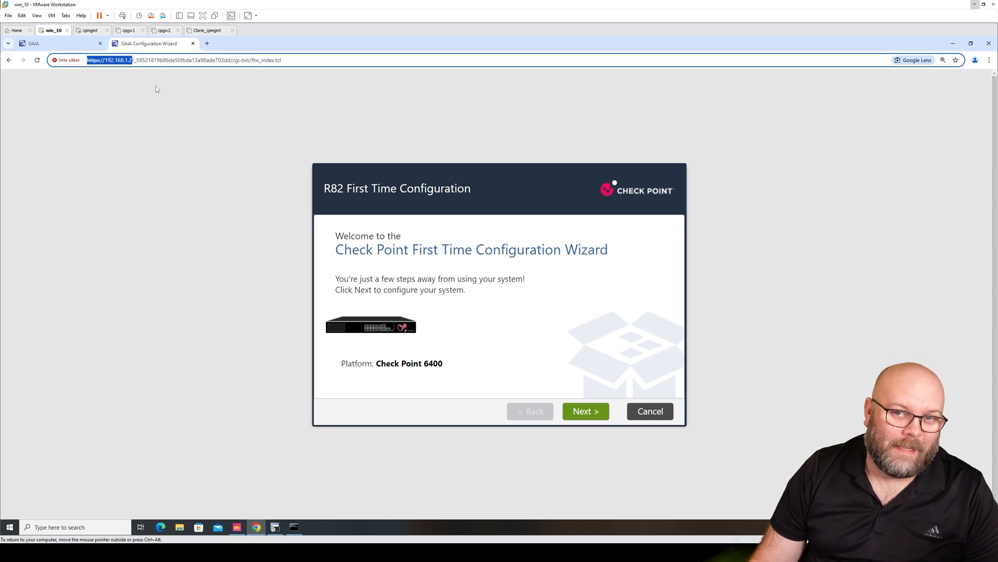
{"action": "mouse_move", "coordinate": [169, 98]}
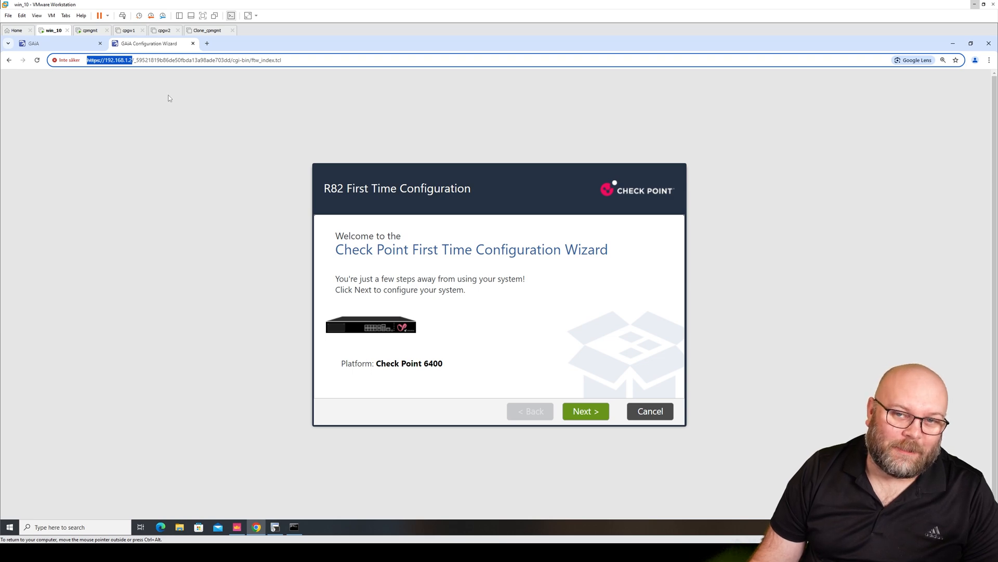
{"action": "mouse_move", "coordinate": [163, 108]}
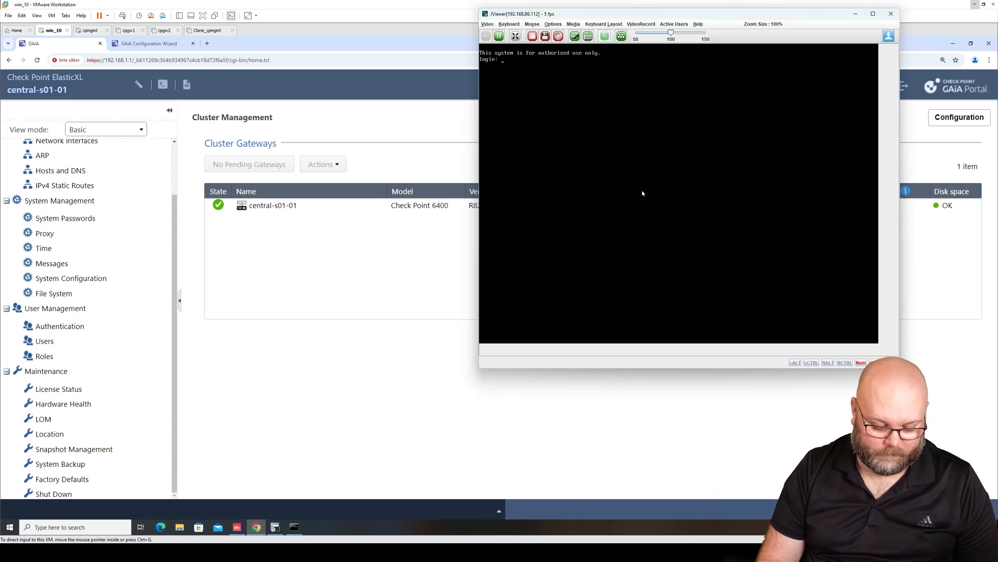
Step: Log in to the gateway console as admin, retrying after the first 'Login incorrect'
{"action": "type", "text": "admin"}
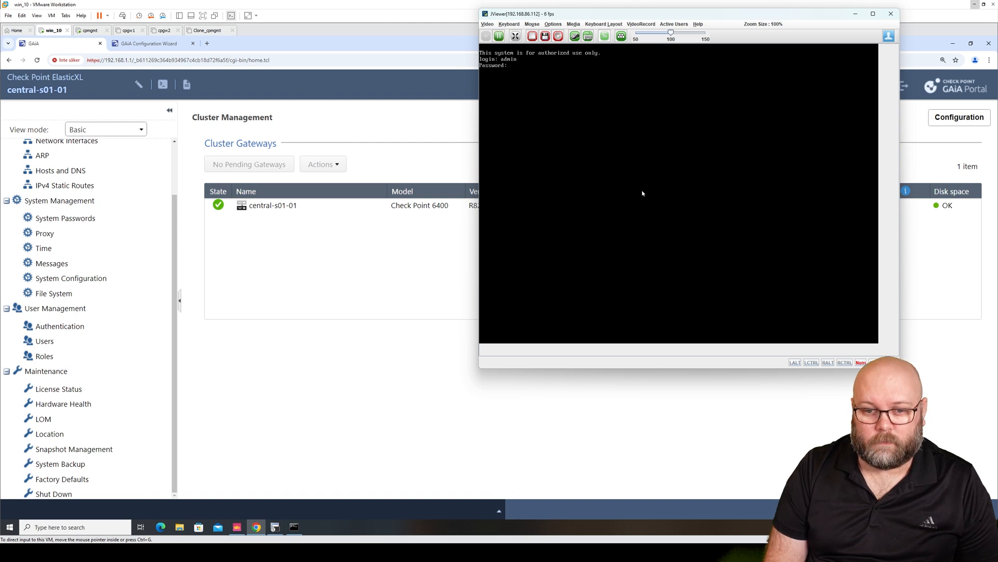
{"action": "key", "text": "Return"}
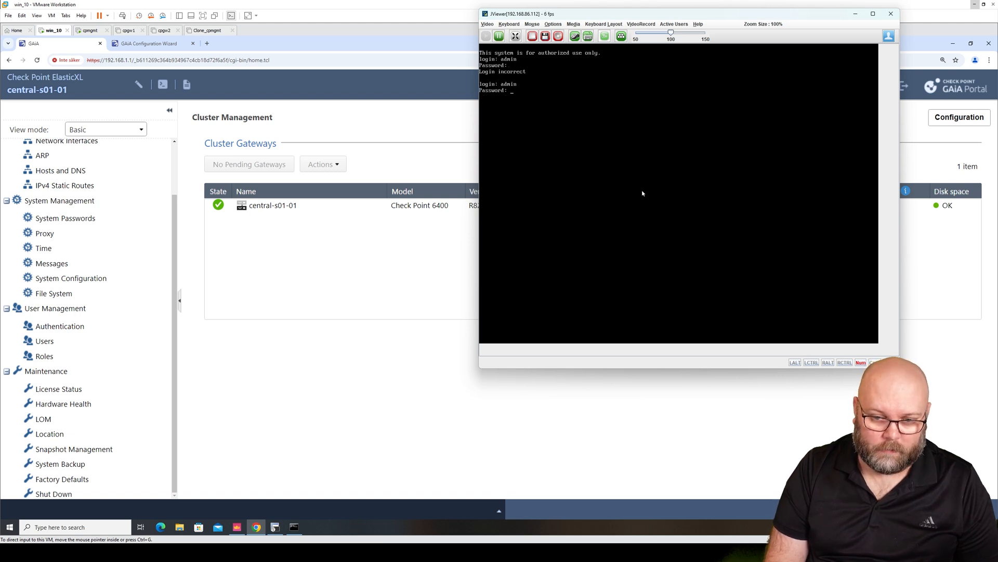
{"action": "key", "text": "Return"}
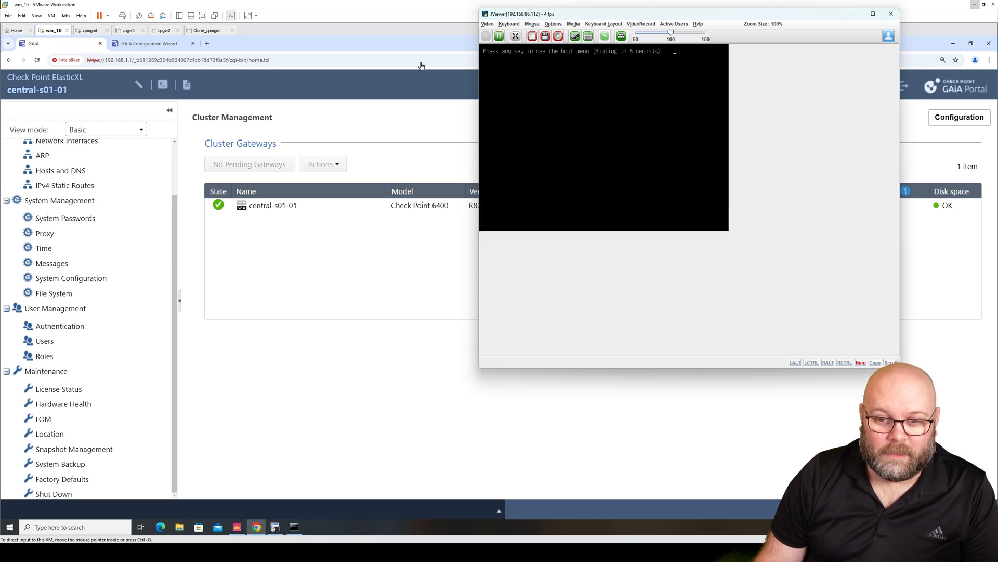
{"action": "mouse_move", "coordinate": [594, 128]}
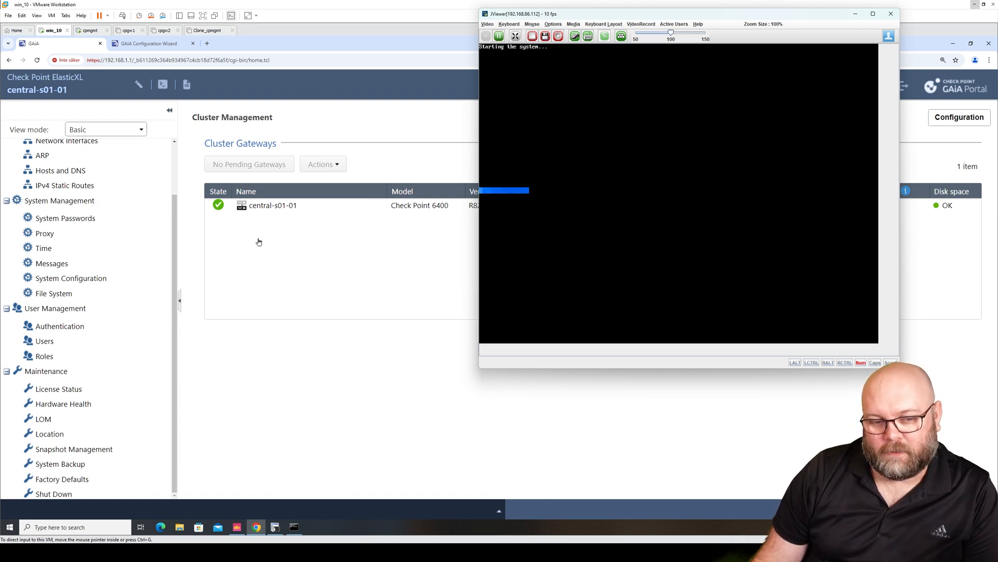
{"action": "mouse_move", "coordinate": [296, 232]}
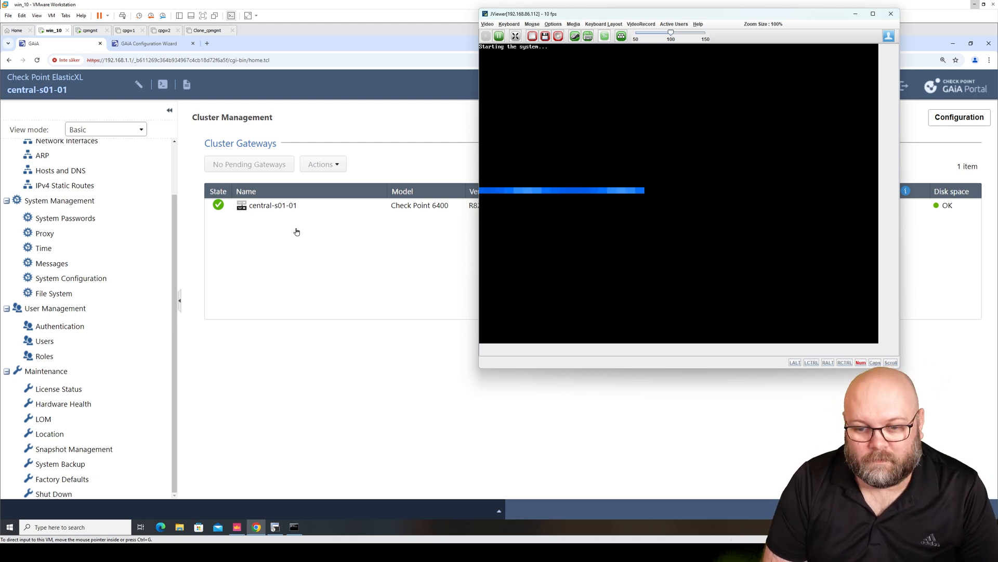
{"action": "mouse_move", "coordinate": [293, 348]}
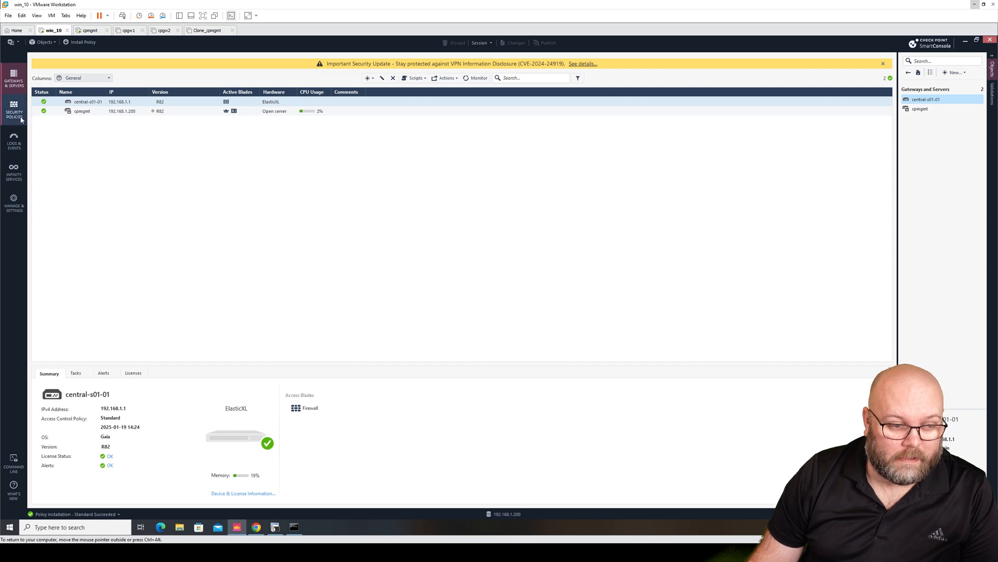
Step: Review the NAT rules and central-s01-01's interfaces, eth1 External and magg1, then close properties
{"action": "left_click", "coordinate": [14, 108]}
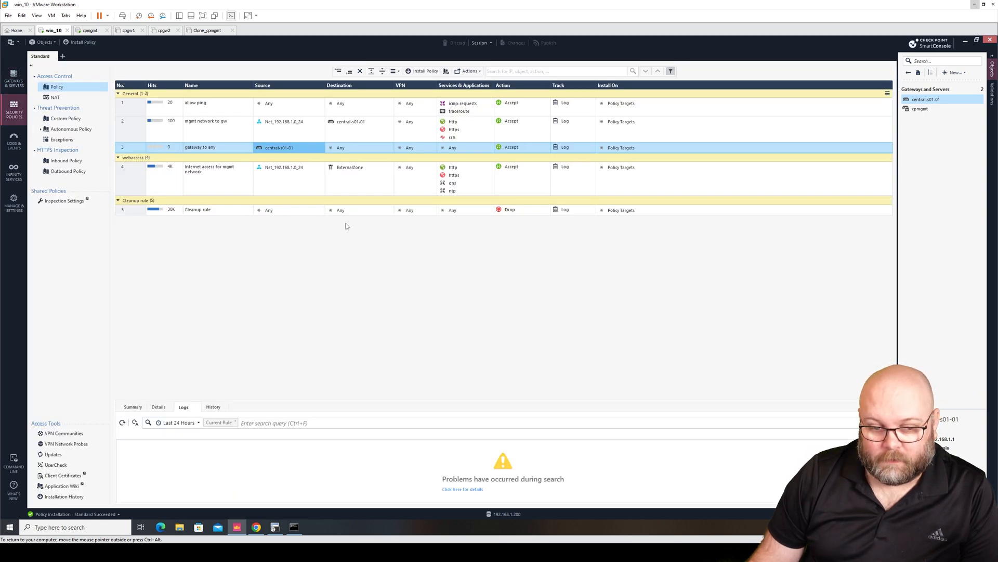
{"action": "left_click", "coordinate": [54, 97]}
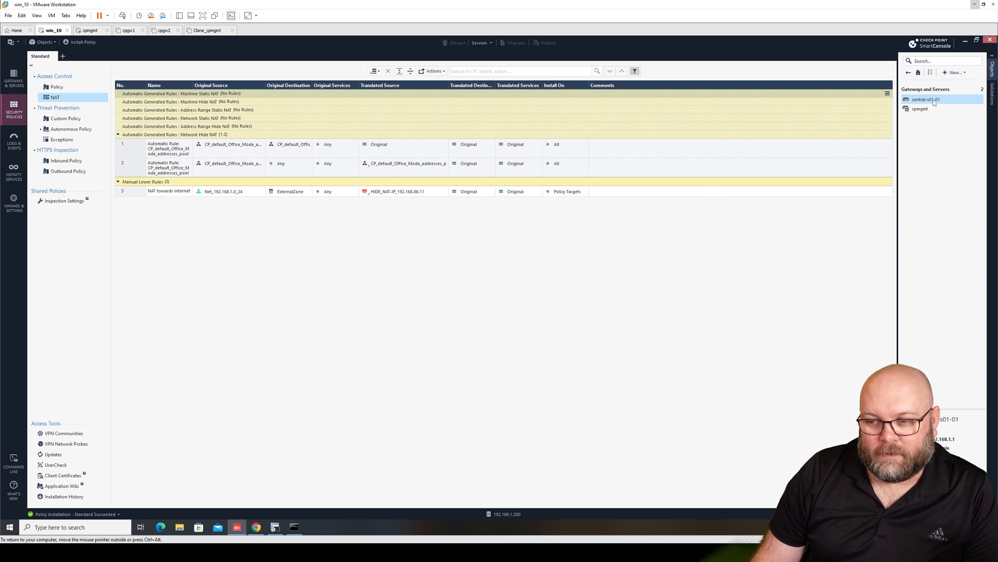
{"action": "double_click", "coordinate": [925, 99]}
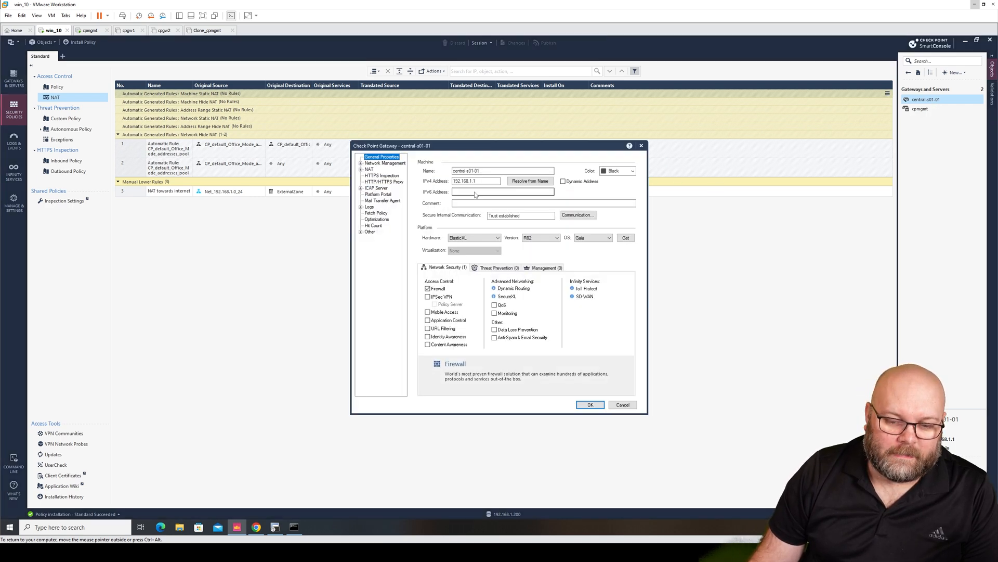
{"action": "left_click", "coordinate": [384, 163]}
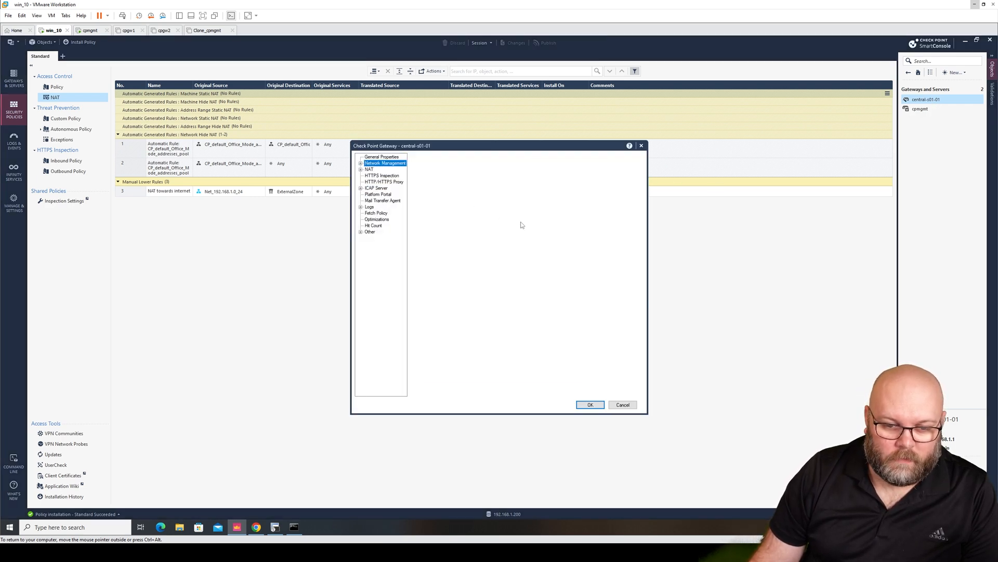
{"action": "left_click", "coordinate": [385, 162]}
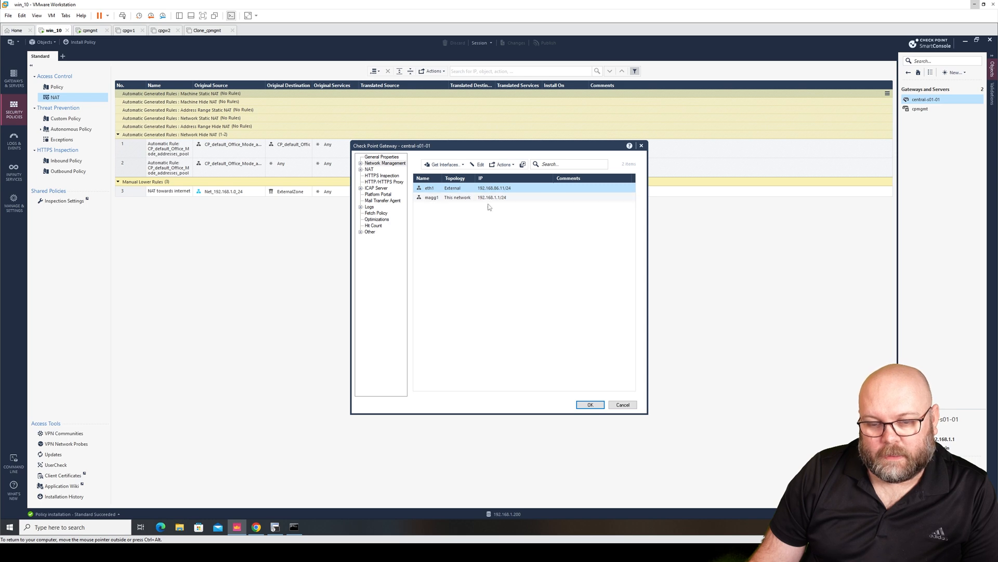
{"action": "mouse_move", "coordinate": [446, 195]}
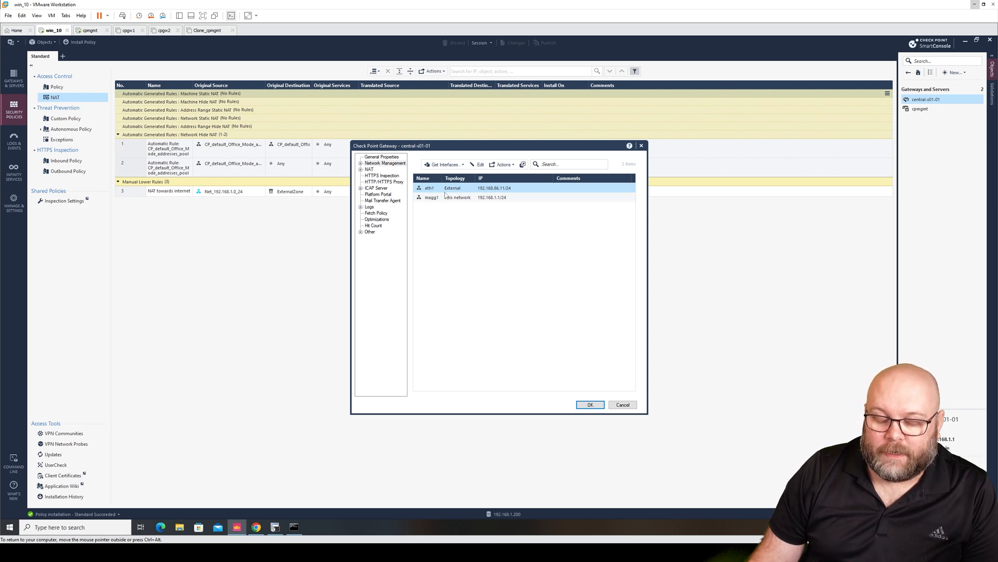
{"action": "left_click", "coordinate": [457, 196]}
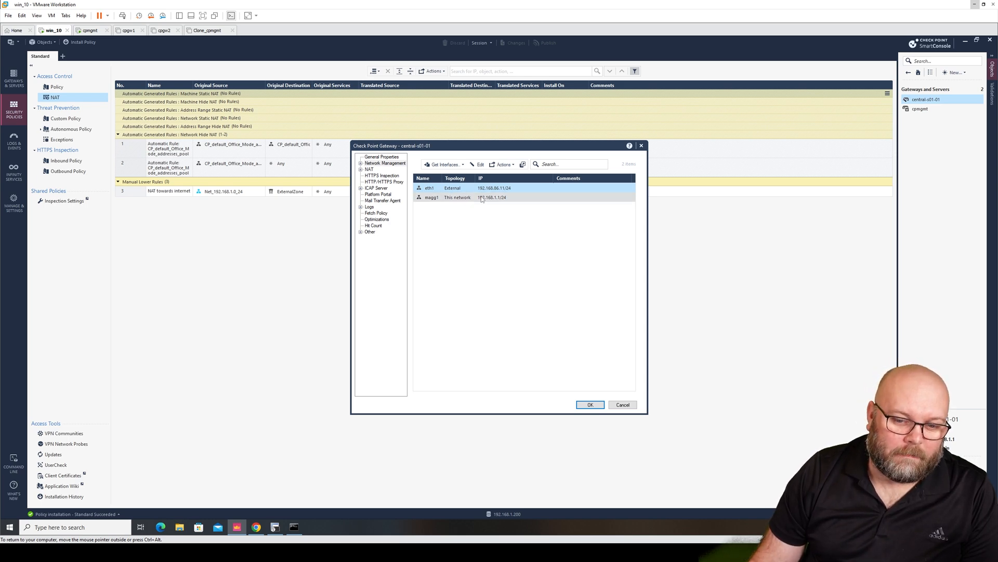
{"action": "mouse_move", "coordinate": [488, 204]}
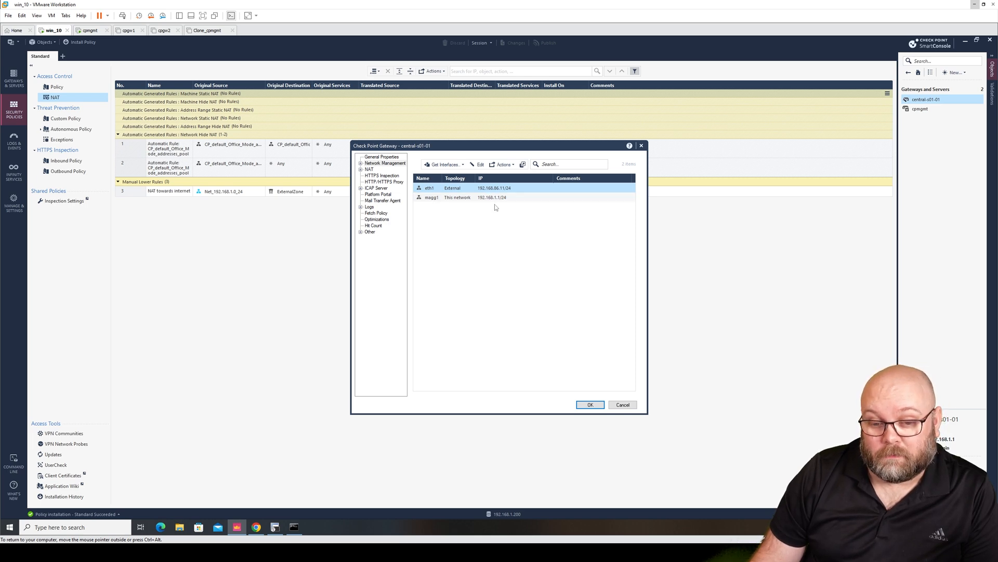
{"action": "left_click", "coordinate": [275, 527]}
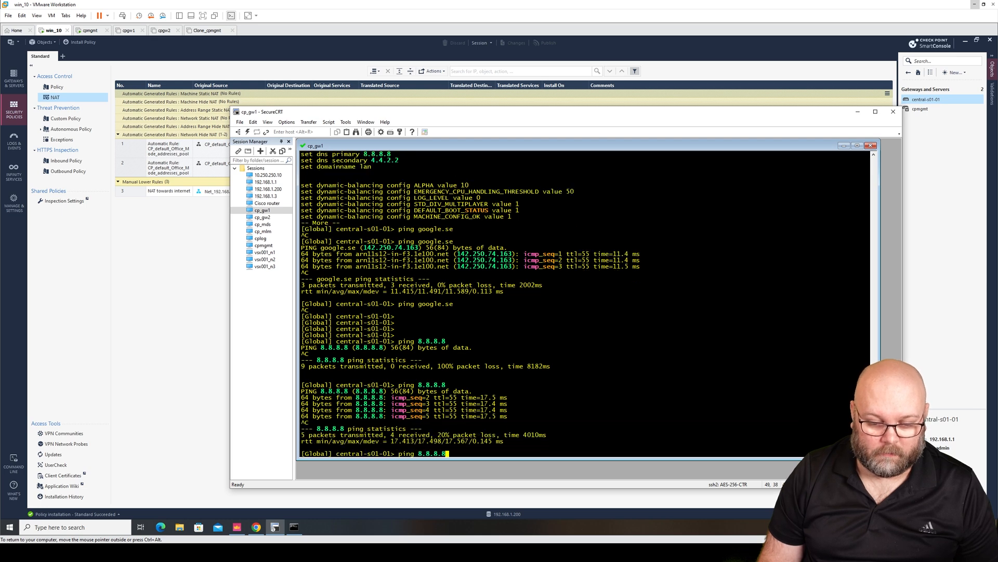
Step: Ping 8.8.8.8 from central-s01-01 in the cp_gw1 SecureCRT session
{"action": "key", "text": "Return"}
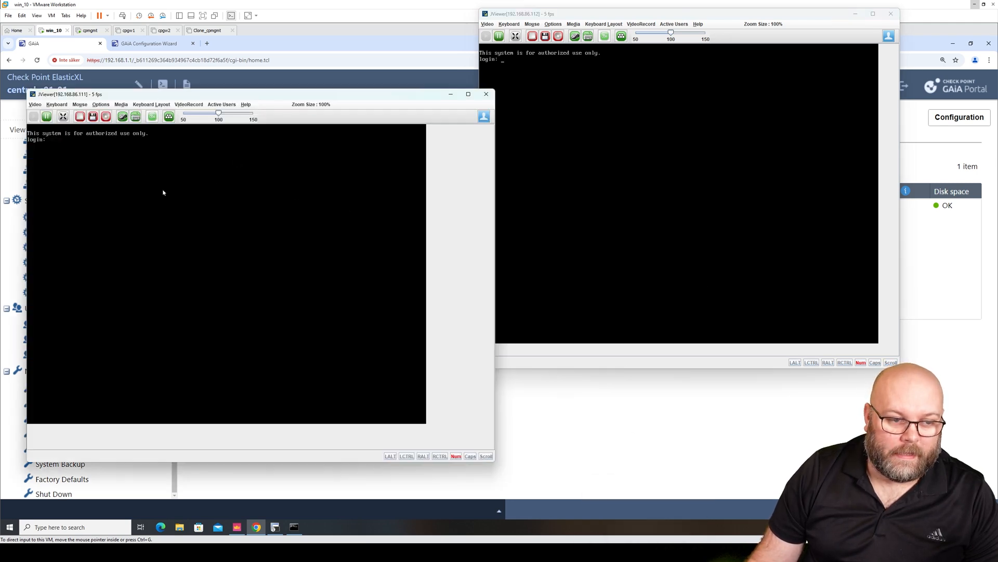
Step: Clear the console windows and add pending gateway gw-a0b493 to the existing site
{"action": "left_click", "coordinate": [486, 94]}
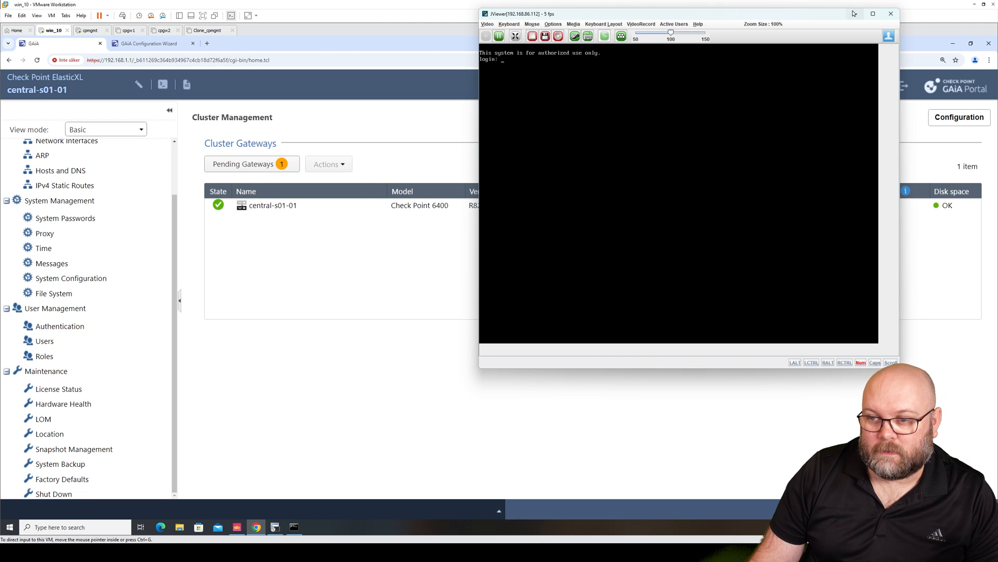
{"action": "left_click", "coordinate": [890, 13]}
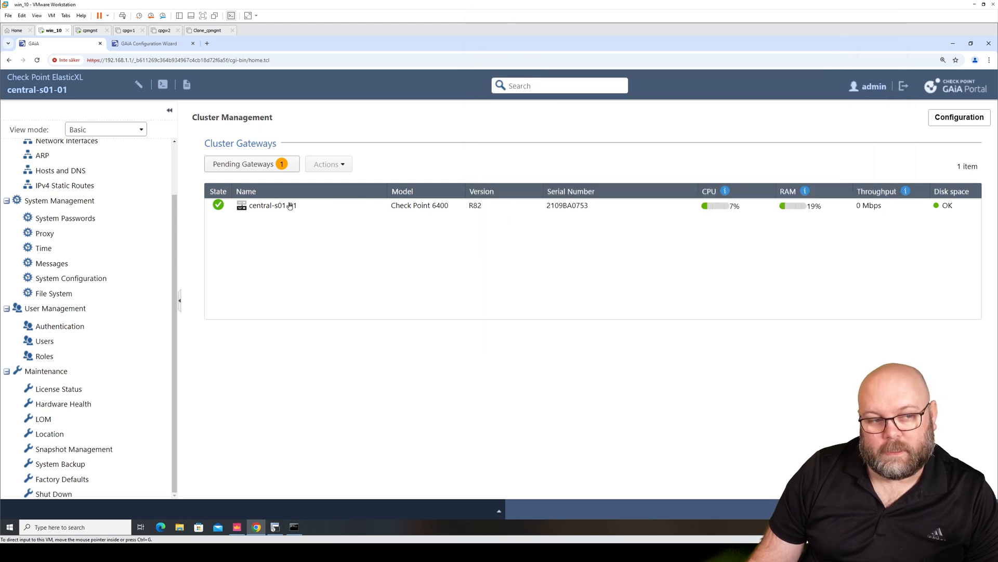
{"action": "mouse_move", "coordinate": [258, 204]}
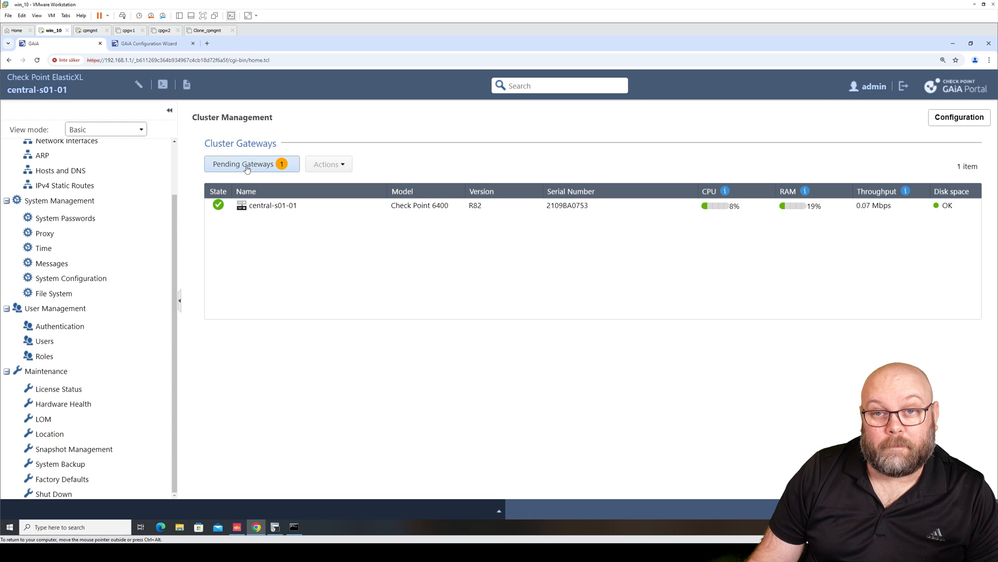
{"action": "left_click", "coordinate": [247, 164]}
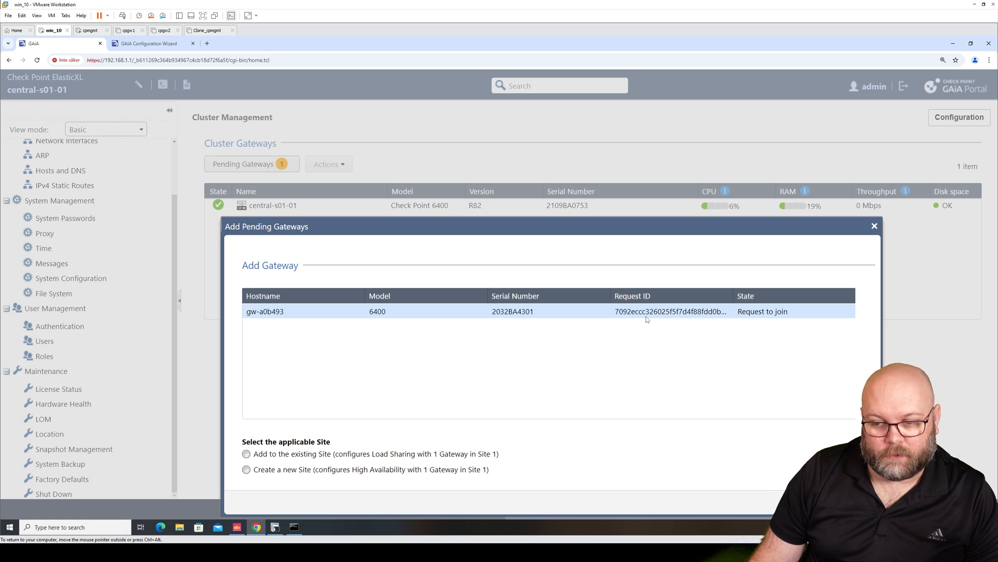
{"action": "mouse_move", "coordinate": [645, 320]}
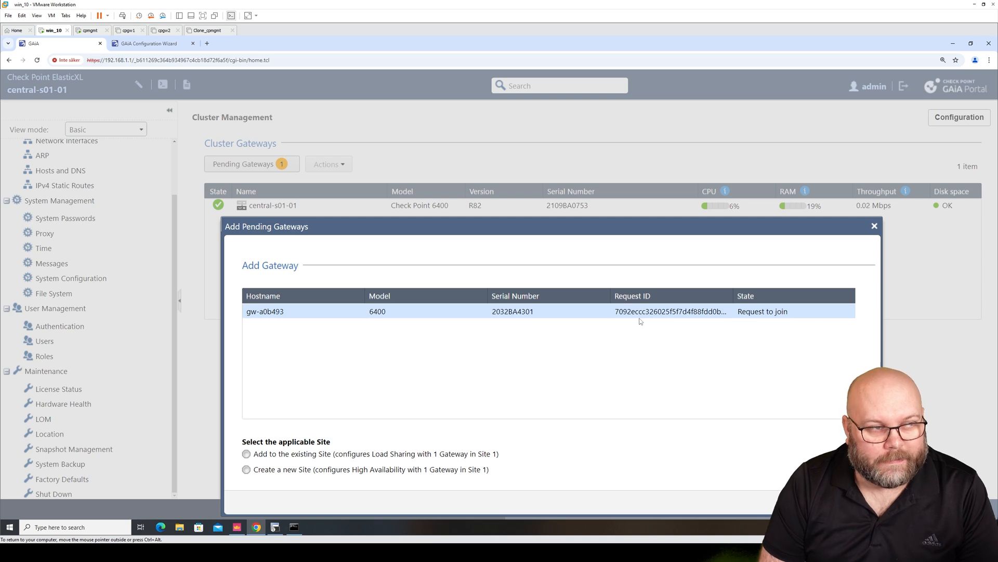
{"action": "mouse_move", "coordinate": [271, 454]}
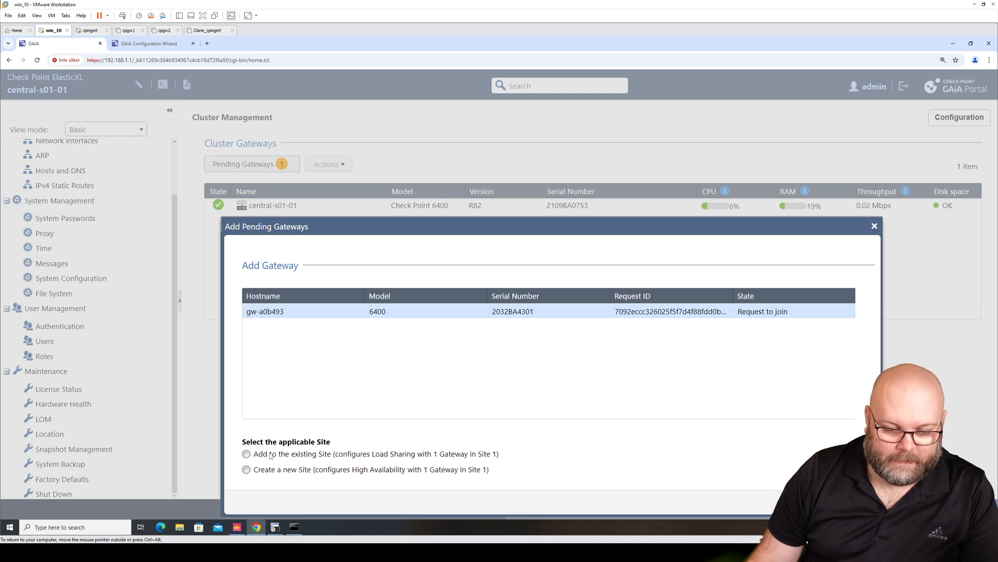
{"action": "left_click", "coordinate": [246, 454]}
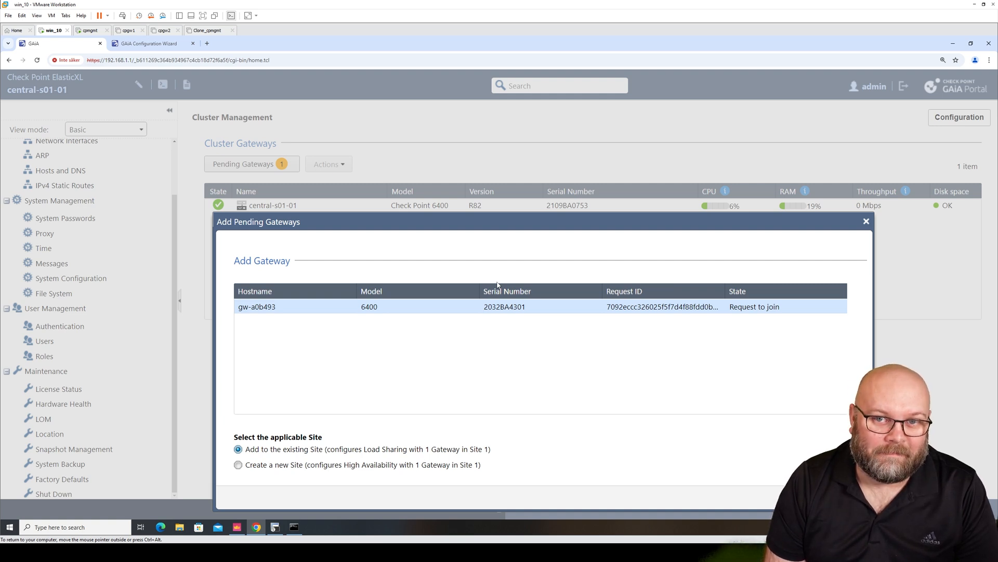
{"action": "mouse_move", "coordinate": [635, 406]}
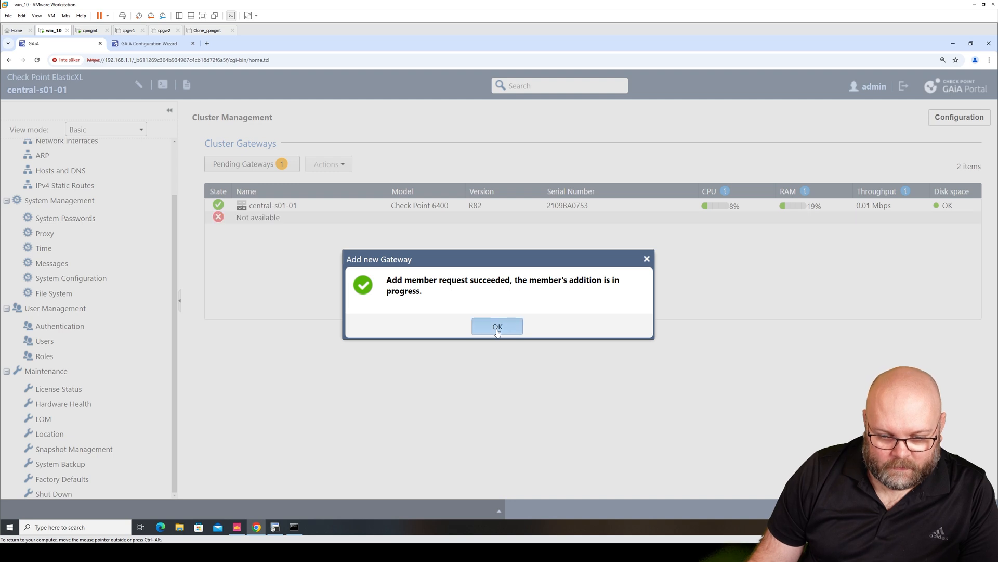
{"action": "left_click", "coordinate": [498, 326]}
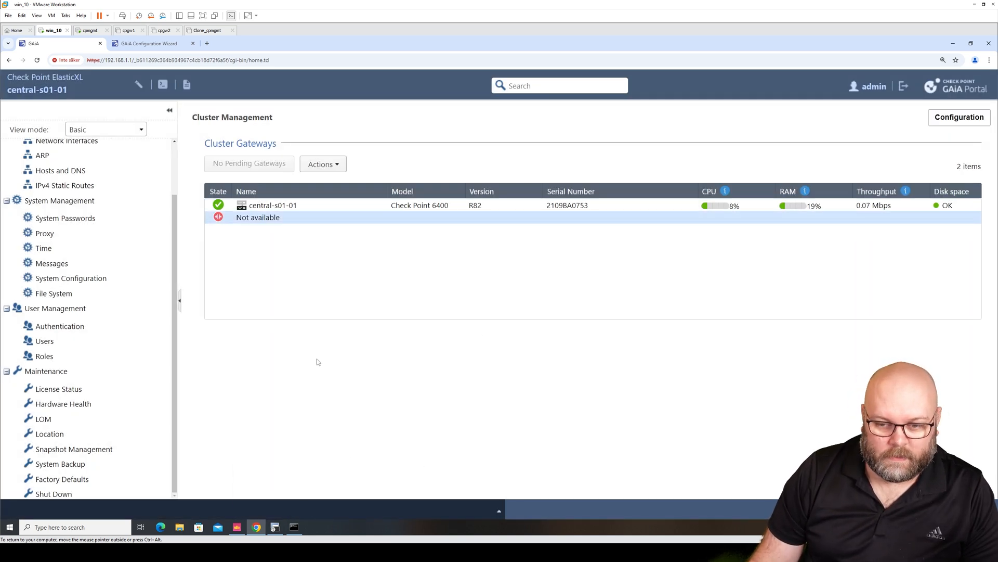
{"action": "mouse_move", "coordinate": [325, 355]}
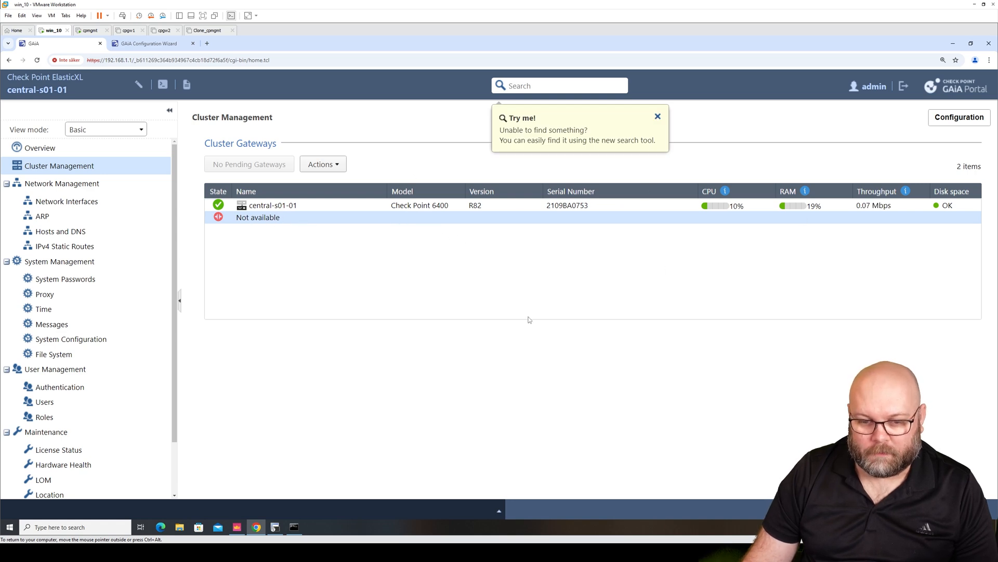
{"action": "mouse_move", "coordinate": [604, 273]}
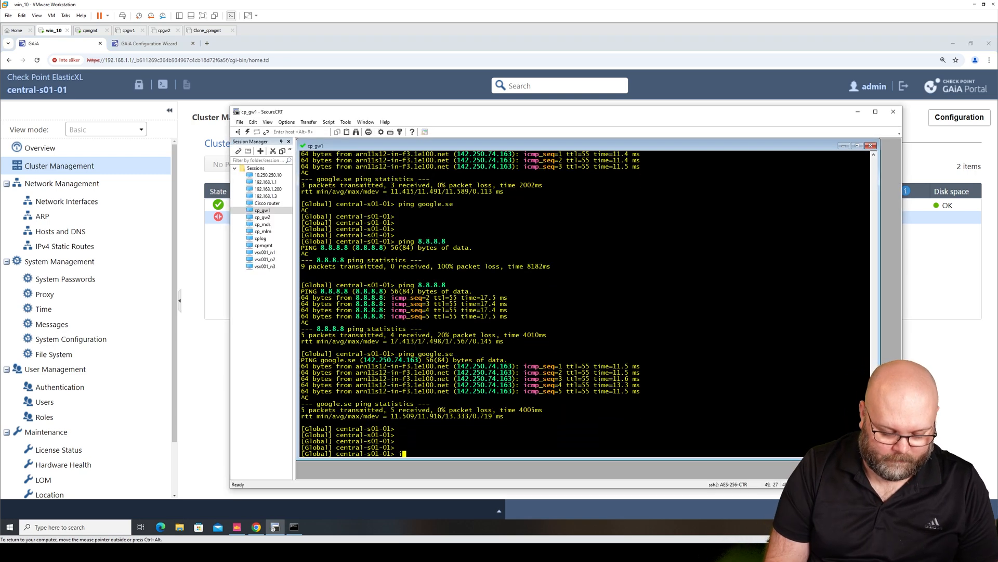
Step: Run insights, maximize the SecureCRT window and session tab, and rerun insights
{"action": "type", "text": "nsights"}
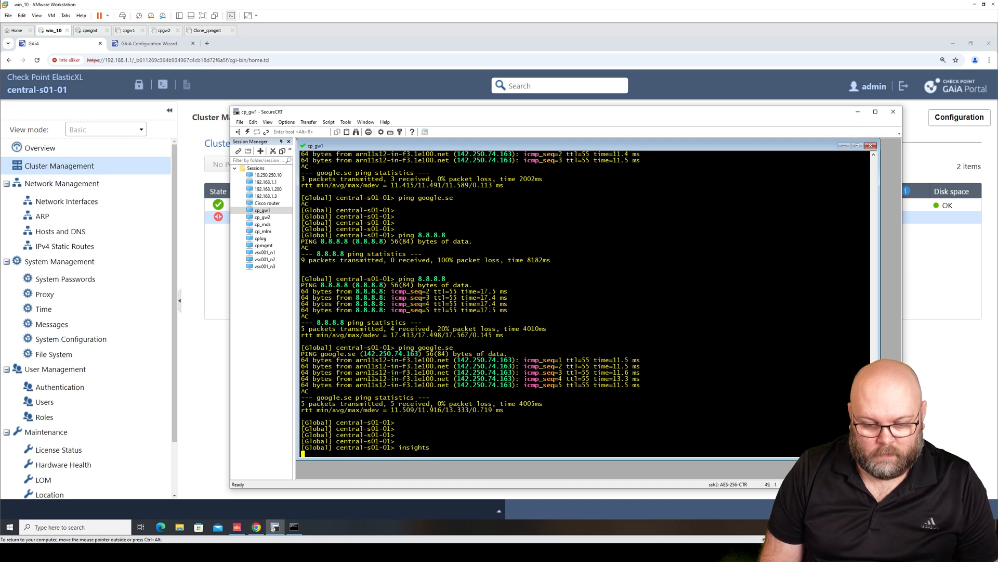
{"action": "key", "text": "Return"}
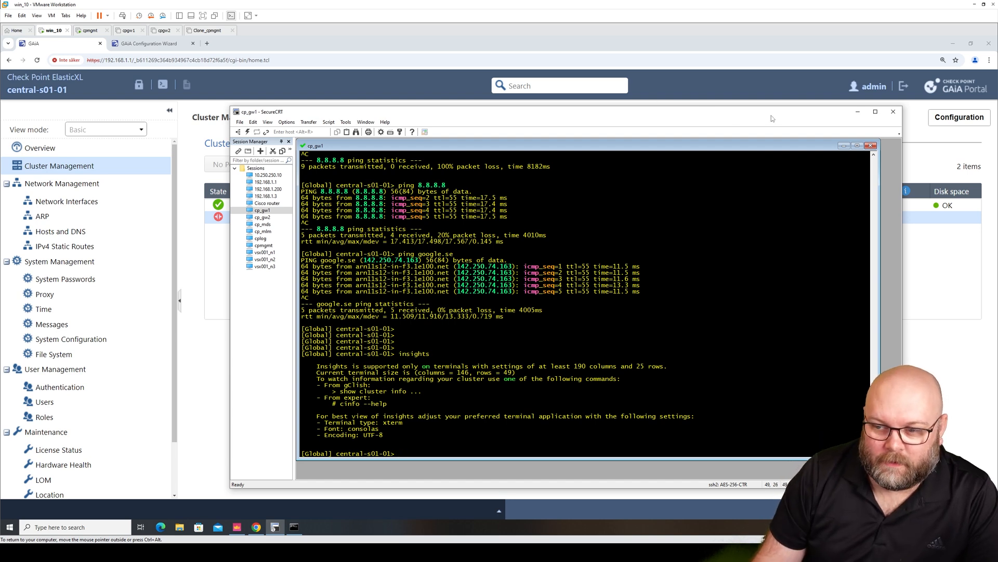
{"action": "left_click", "coordinate": [875, 111]}
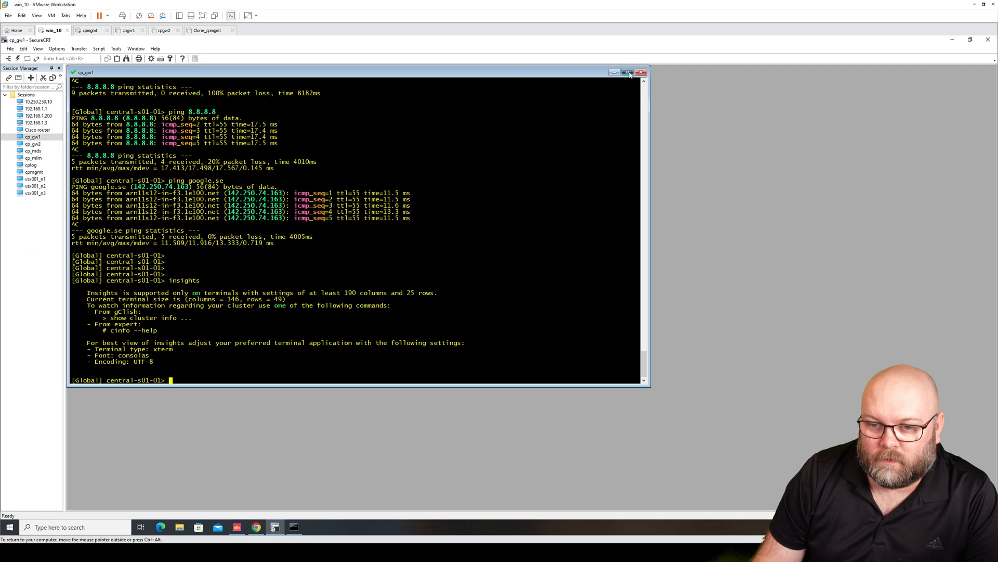
{"action": "left_click", "coordinate": [627, 71]}
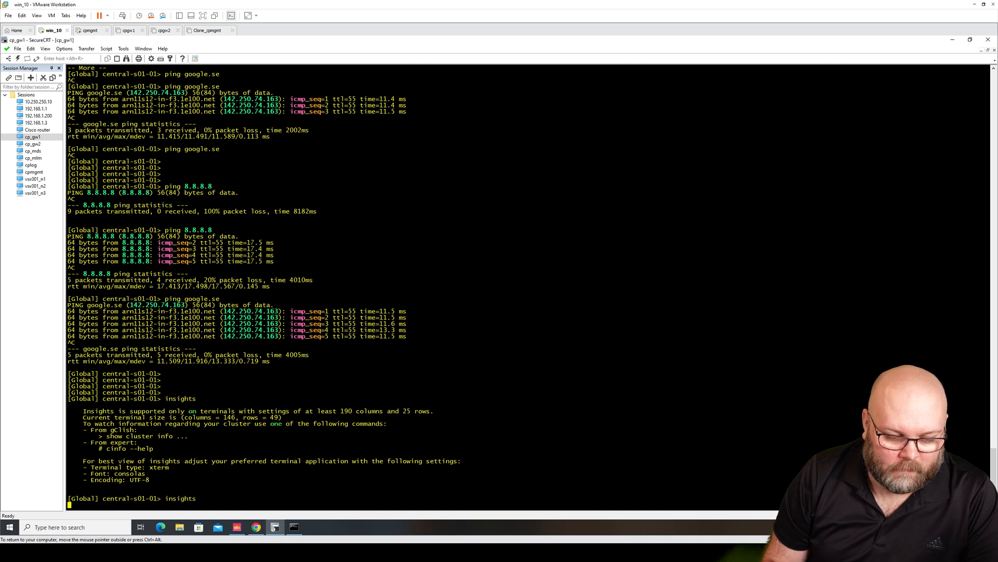
{"action": "key", "text": "Return"}
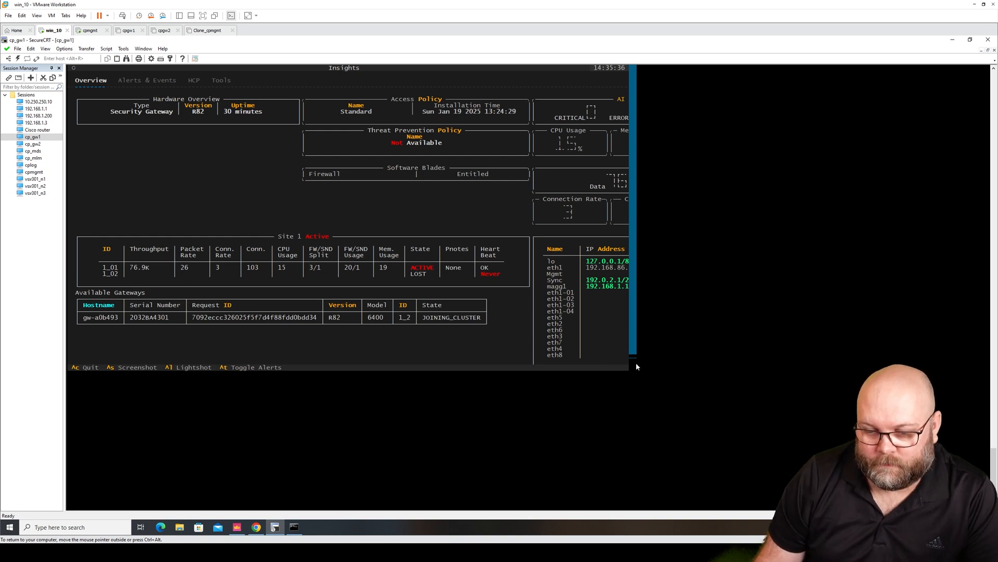
{"action": "mouse_move", "coordinate": [217, 310]}
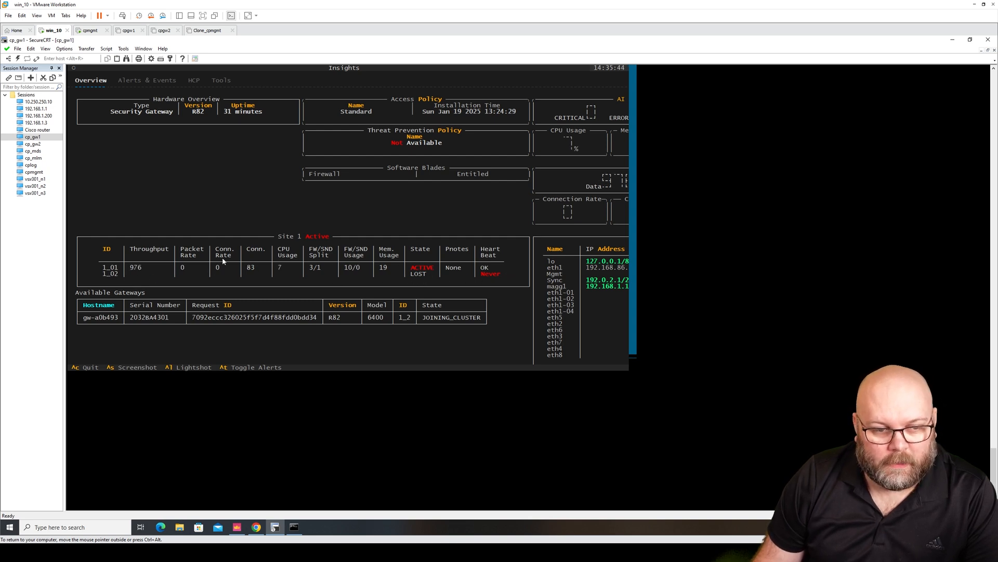
{"action": "mouse_move", "coordinate": [238, 206]}
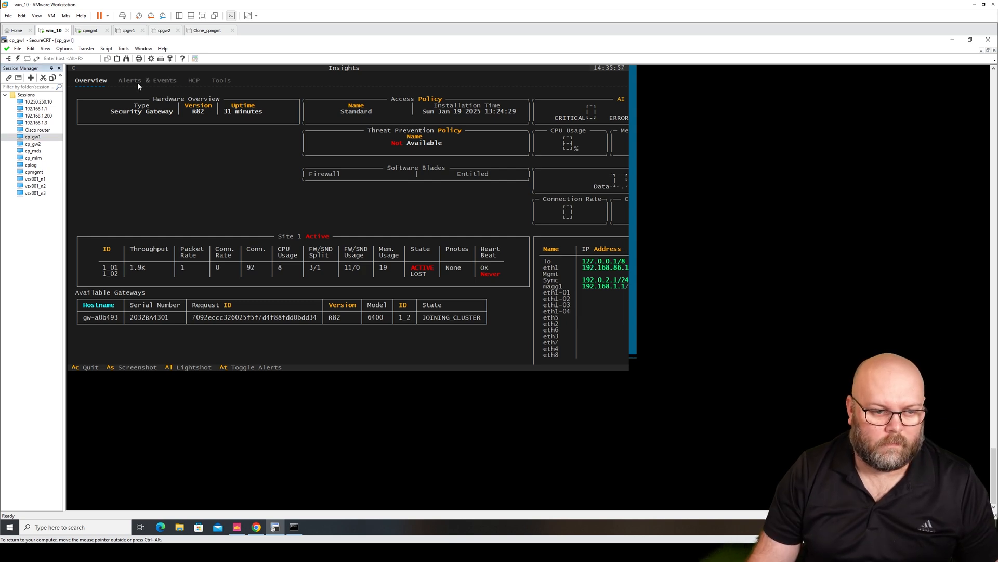
Step: Browse the Insights Alerts & Events, HCP and Tools tabs, ending on an enlarged Alerts & Events
{"action": "left_click", "coordinate": [147, 79]}
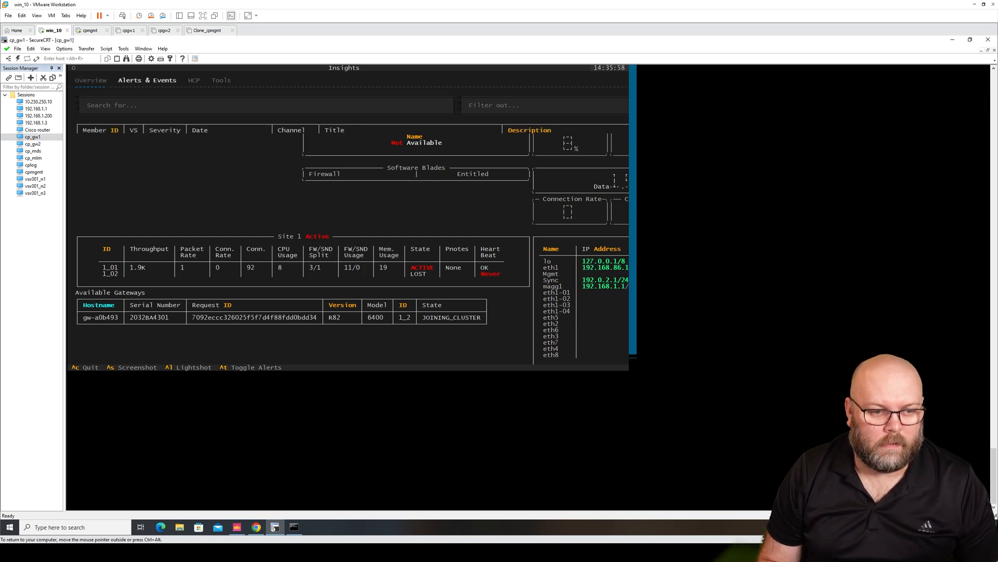
{"action": "left_click", "coordinate": [194, 80]}
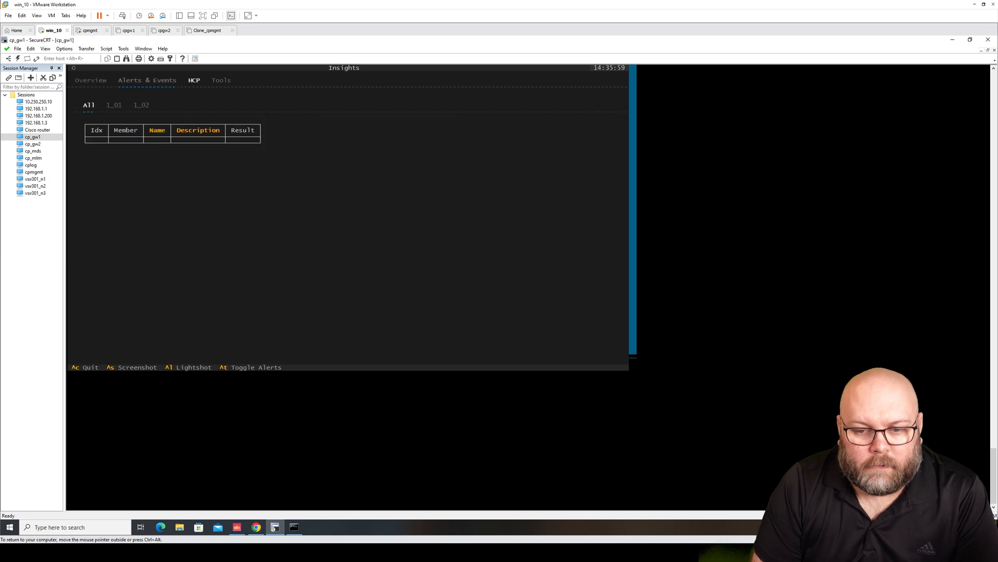
{"action": "left_click", "coordinate": [221, 79]}
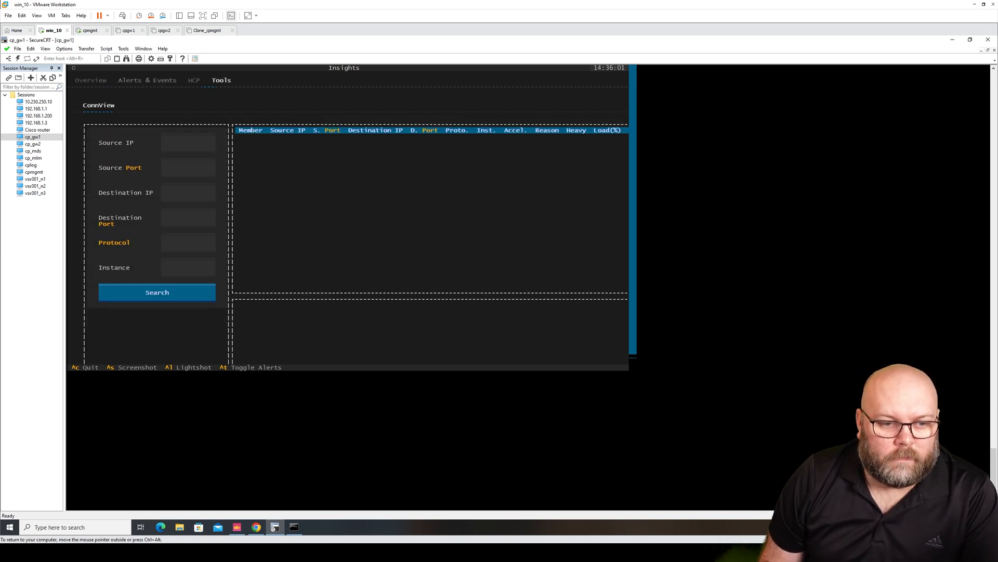
{"action": "left_click", "coordinate": [147, 79]}
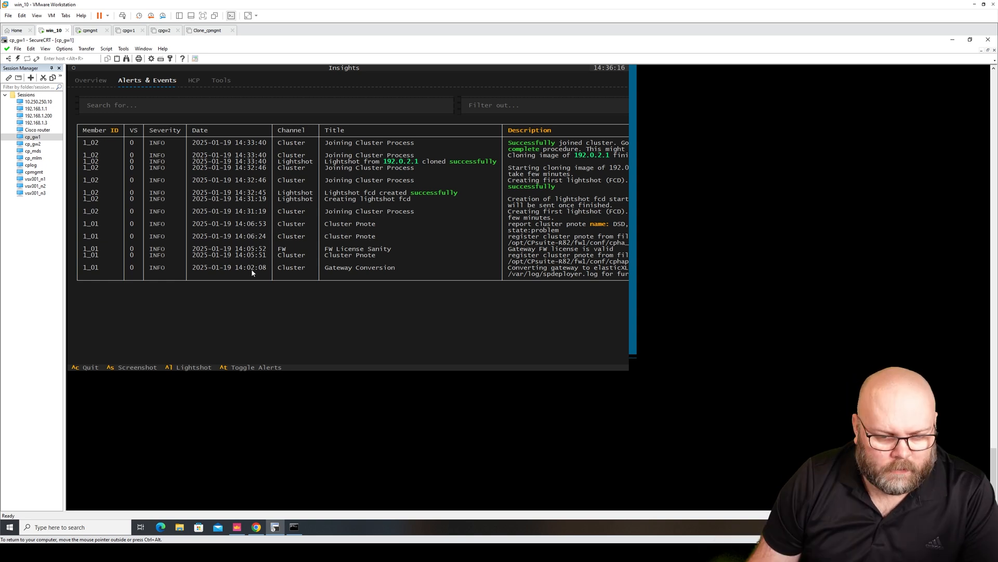
{"action": "mouse_move", "coordinate": [306, 253]}
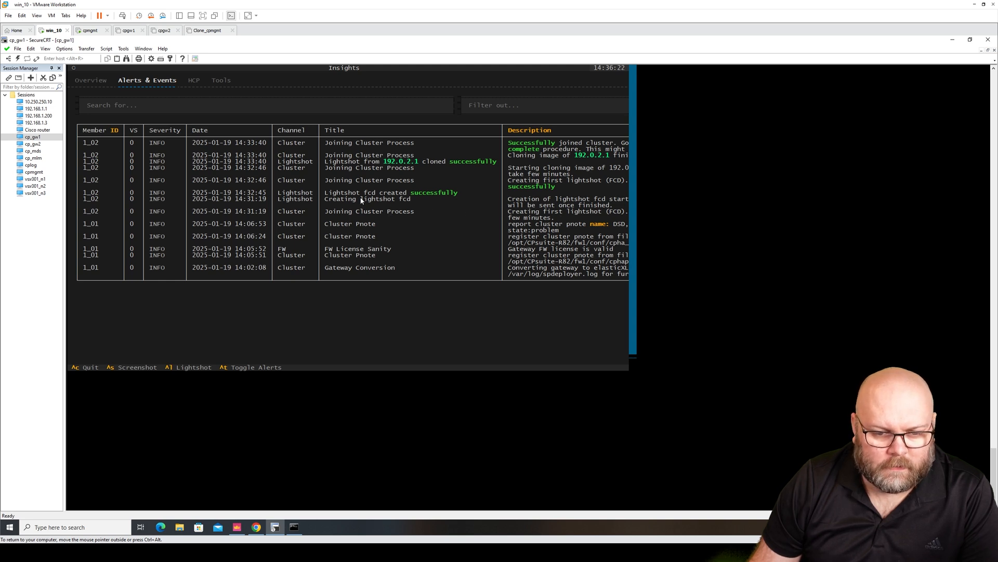
{"action": "mouse_move", "coordinate": [444, 164]}
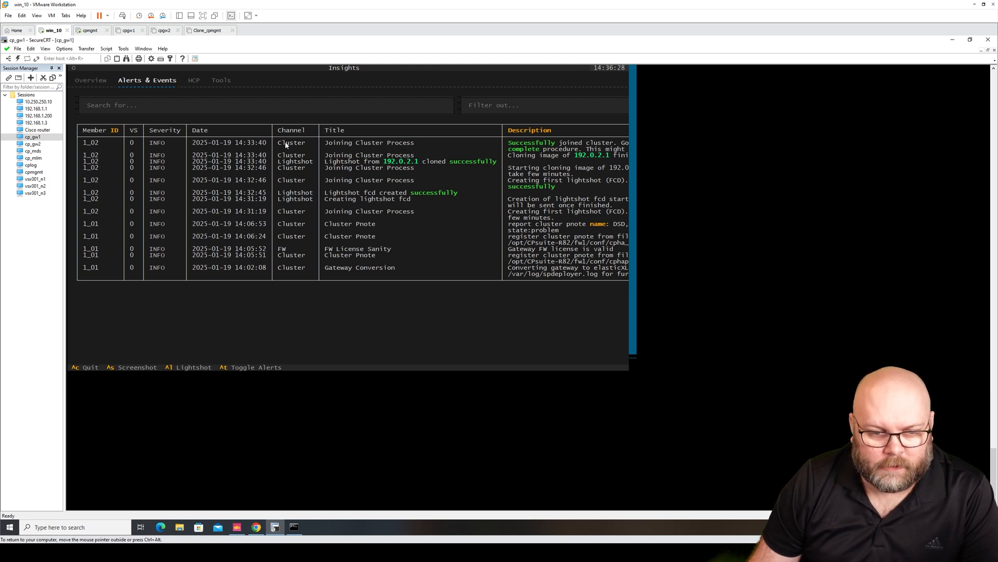
{"action": "mouse_move", "coordinate": [258, 145]}
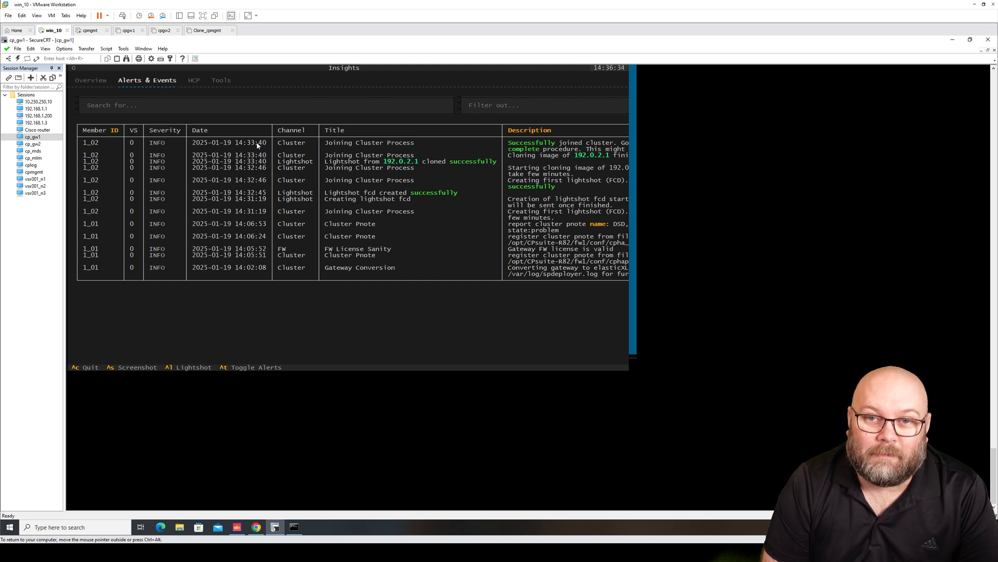
{"action": "mouse_move", "coordinate": [241, 486]}
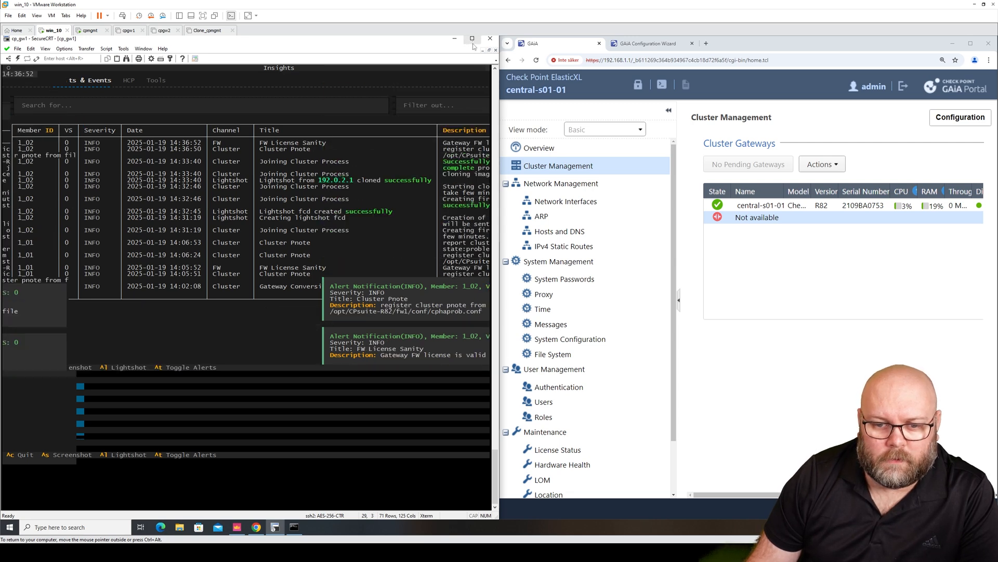
{"action": "left_click", "coordinate": [472, 38]}
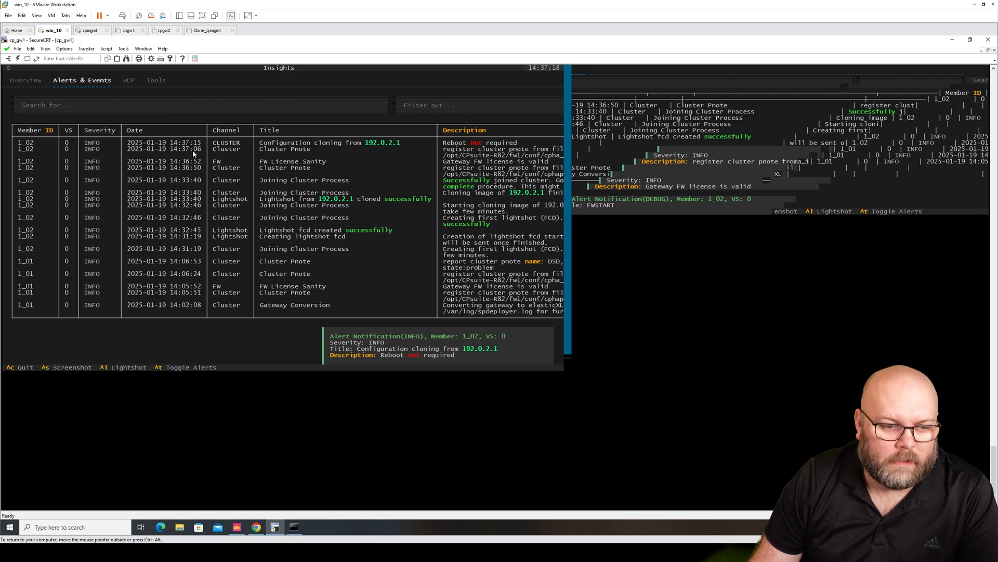
{"action": "mouse_move", "coordinate": [310, 150]}
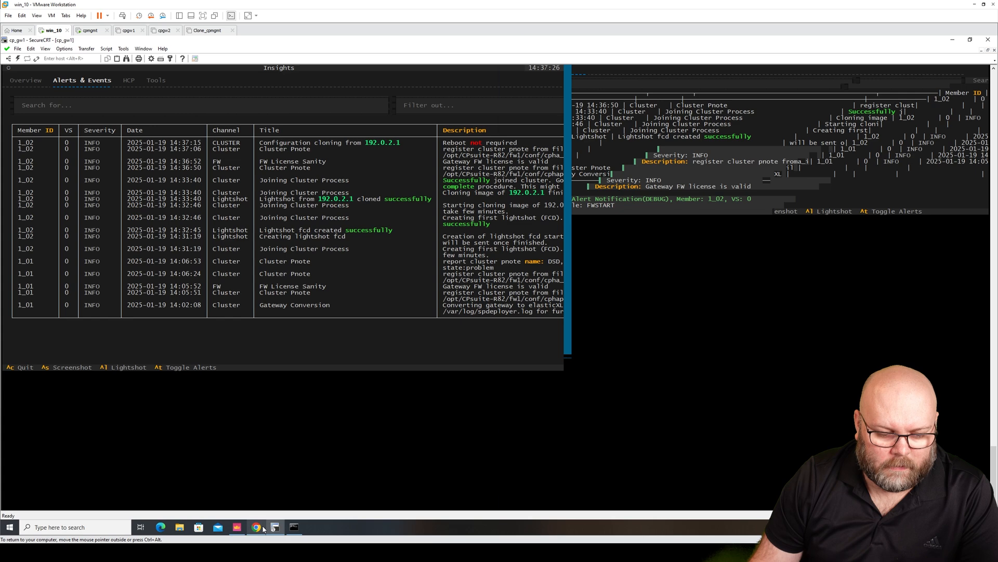
{"action": "left_click", "coordinate": [256, 527]}
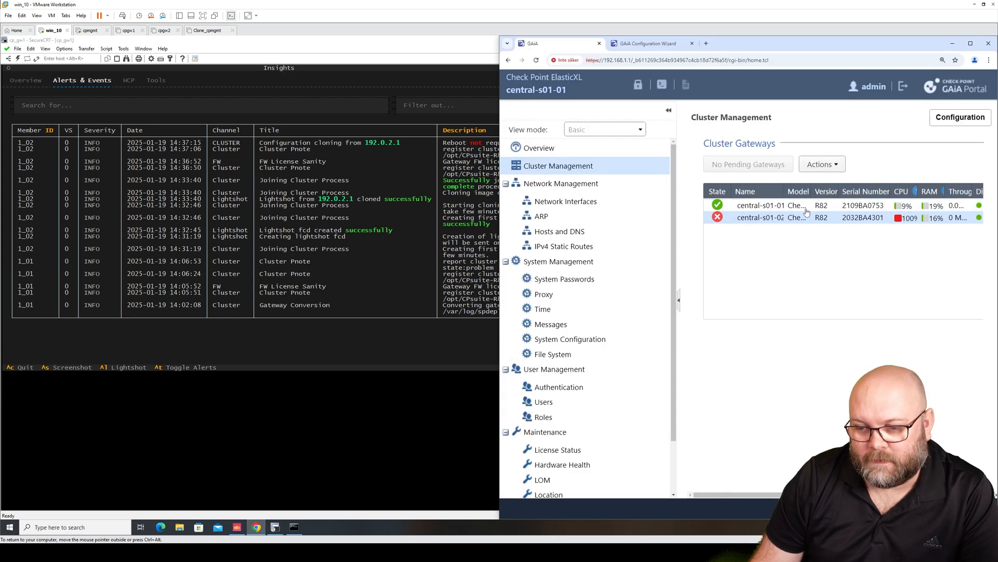
{"action": "mouse_move", "coordinate": [564, 279]}
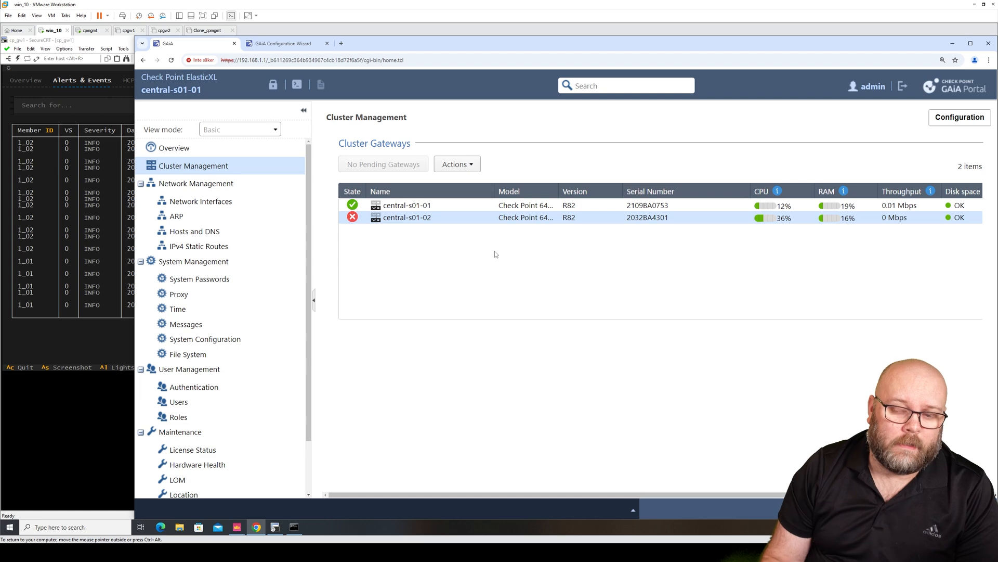
{"action": "mouse_move", "coordinate": [496, 258]}
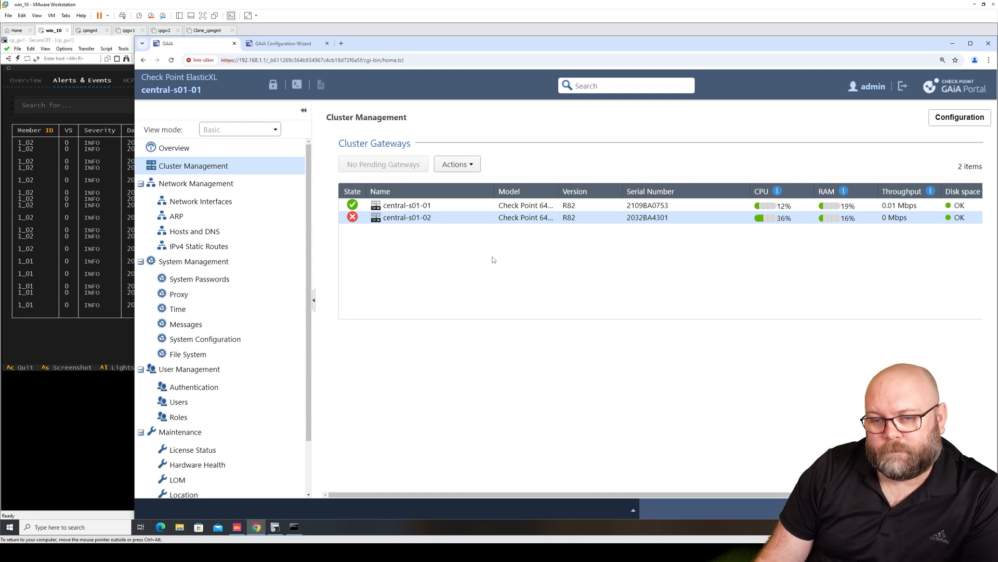
{"action": "left_click", "coordinate": [275, 526]}
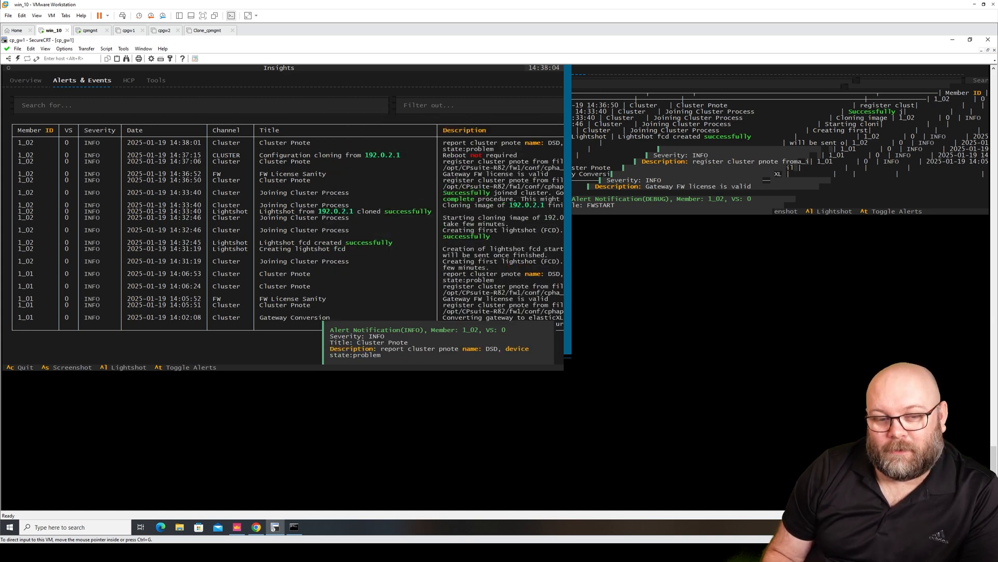
{"action": "mouse_move", "coordinate": [290, 260]}
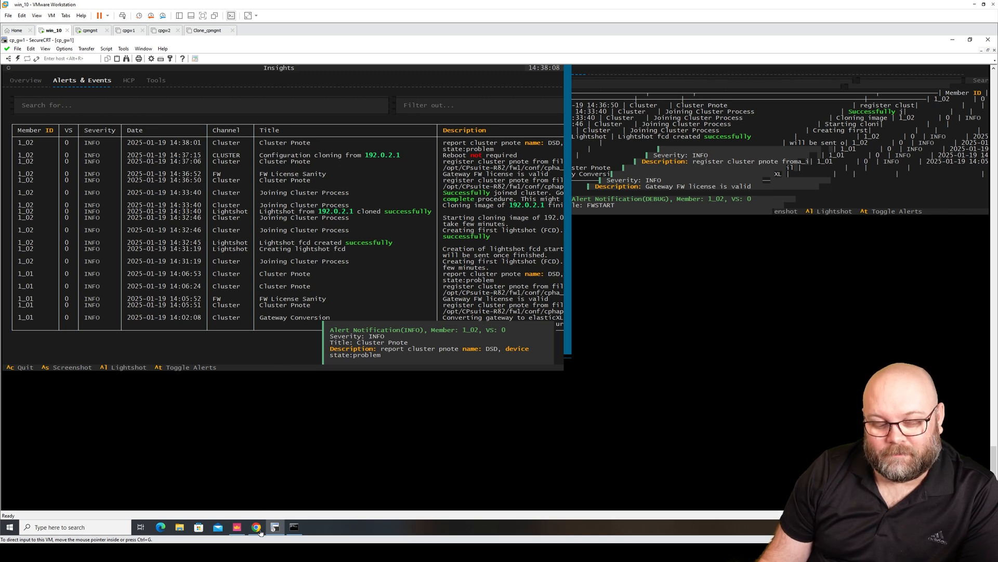
Step: Bring the Gaia Portal back up to check central-s01-01 and central-s01-02 states
{"action": "left_click", "coordinate": [255, 527]}
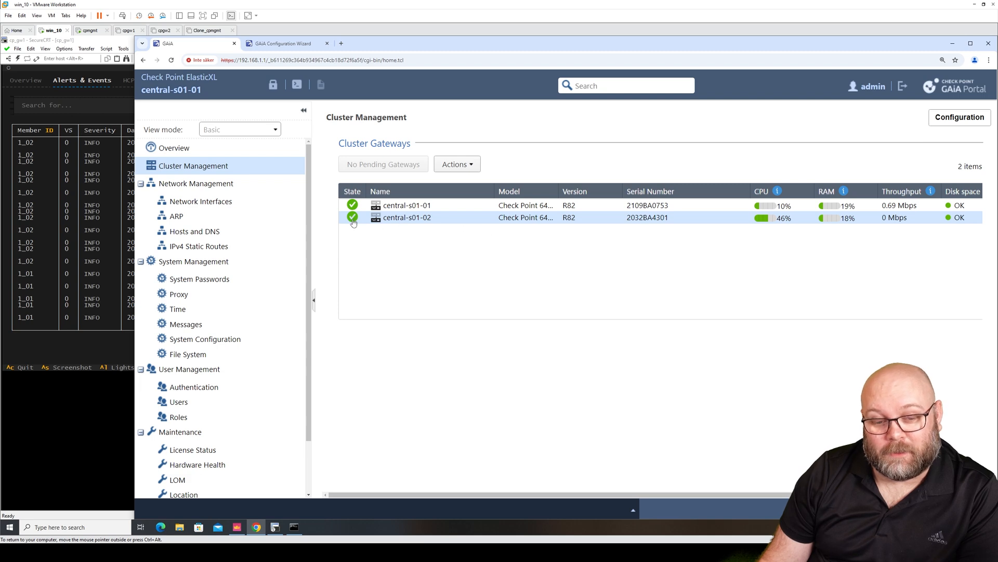
{"action": "mouse_move", "coordinate": [352, 218]}
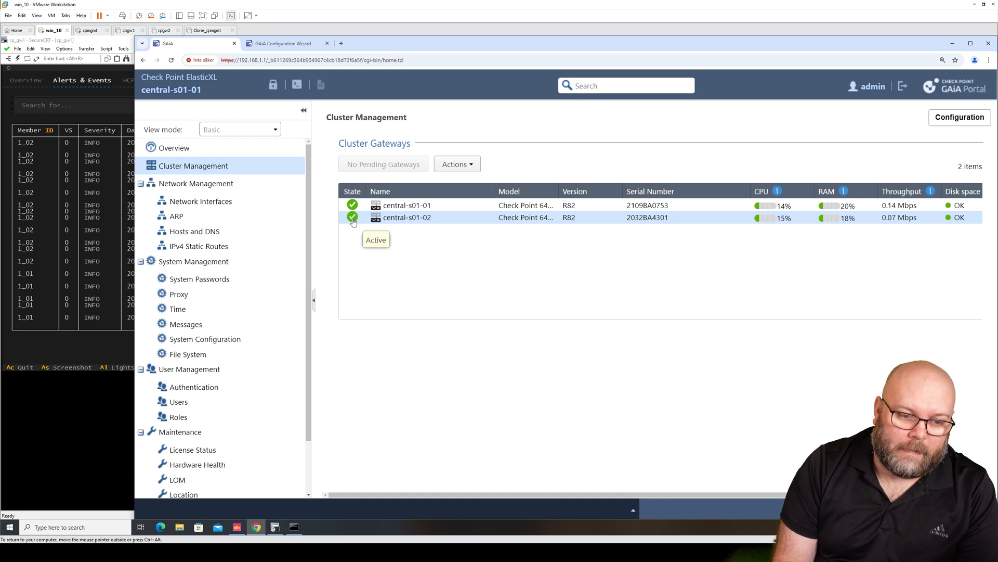
{"action": "mouse_move", "coordinate": [244, 165]}
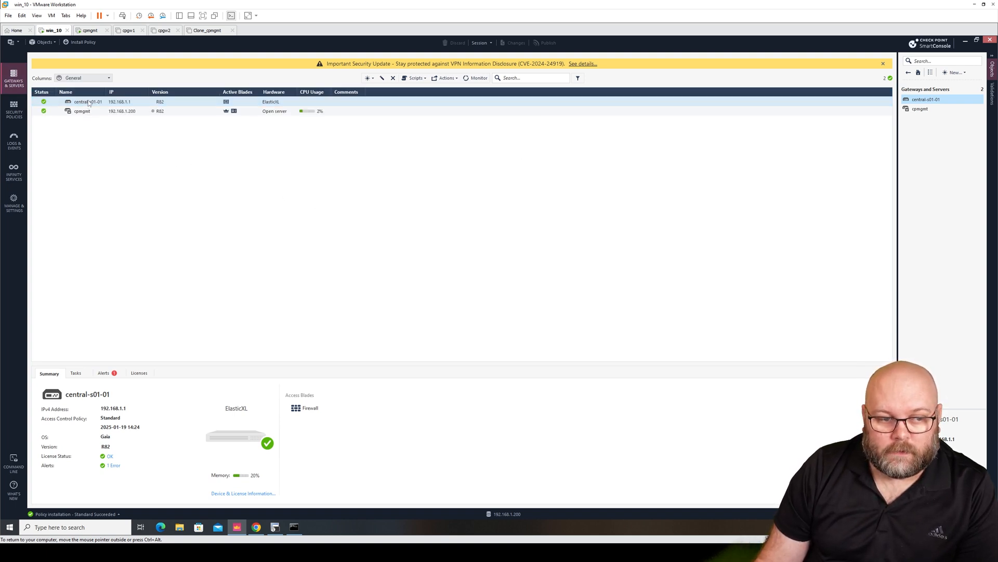
Step: Open central-s01-01 properties, view Network Management's eth1 and magg1 interfaces, then return to General Properties
{"action": "double_click", "coordinate": [88, 101]}
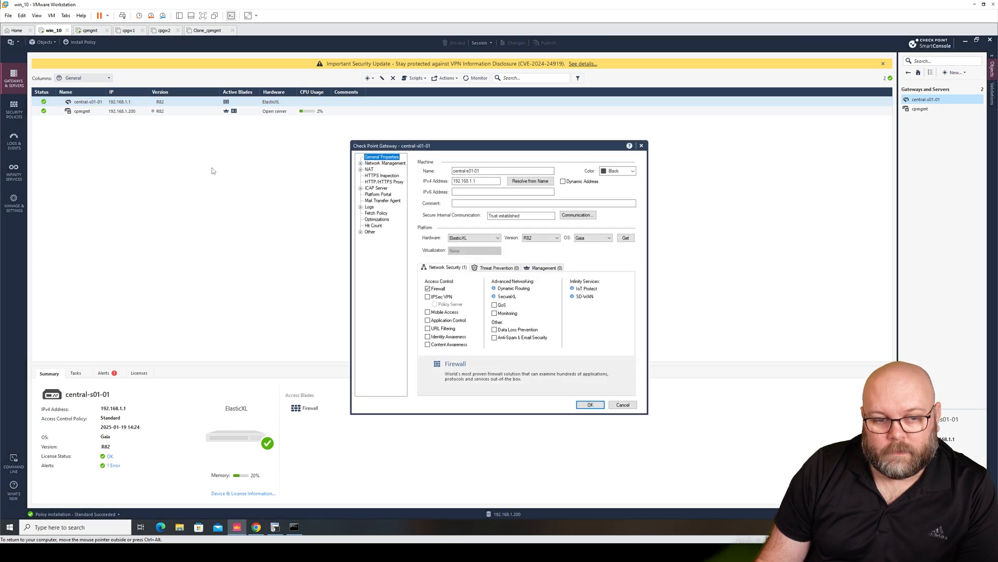
{"action": "left_click", "coordinate": [383, 162]}
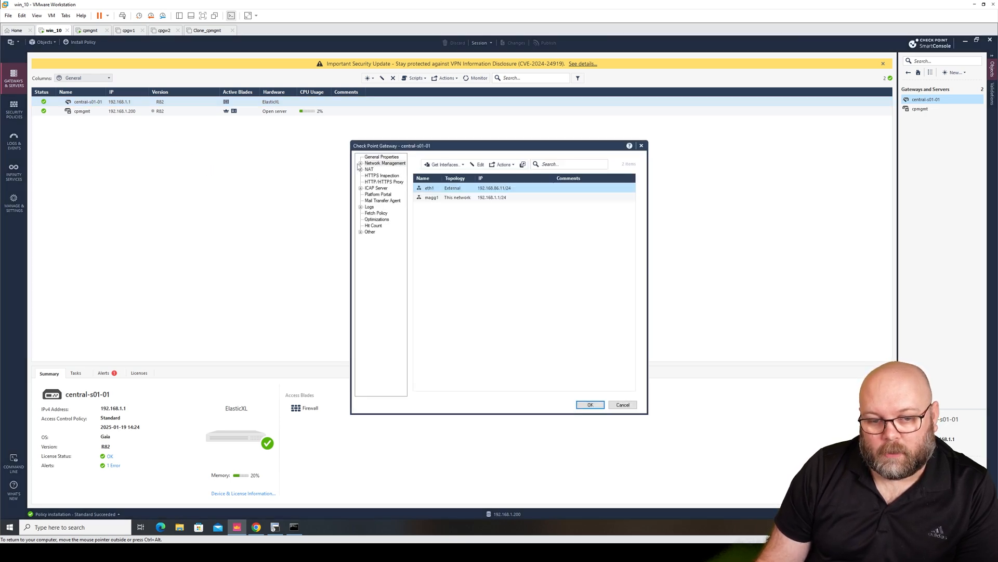
{"action": "left_click", "coordinate": [360, 162]}
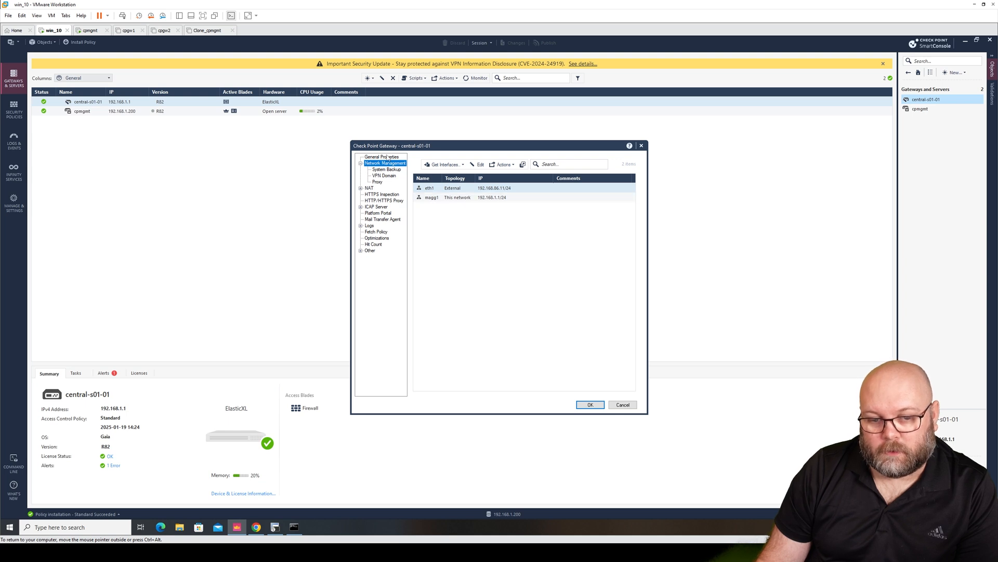
{"action": "left_click", "coordinate": [381, 156]}
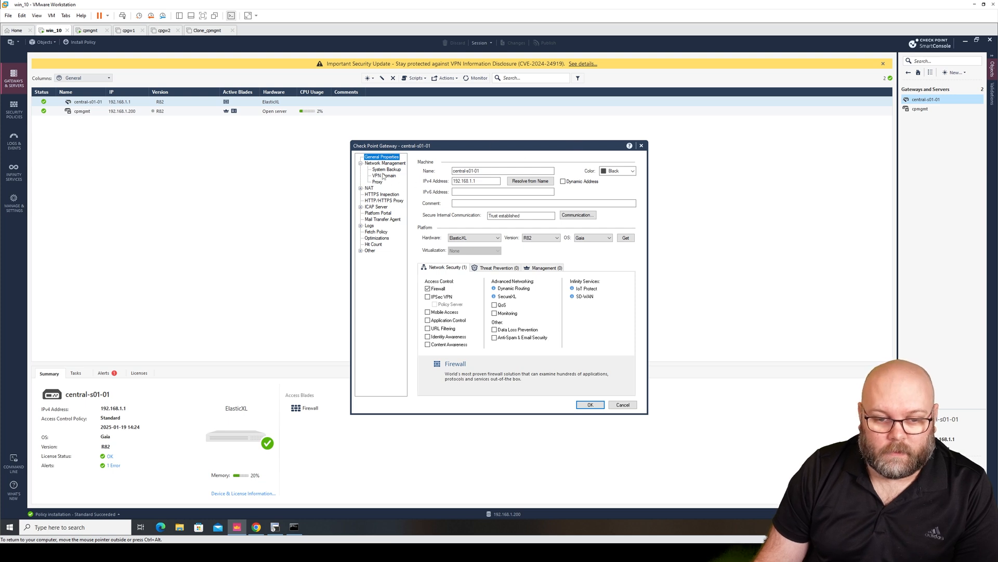
{"action": "left_click", "coordinate": [384, 163]}
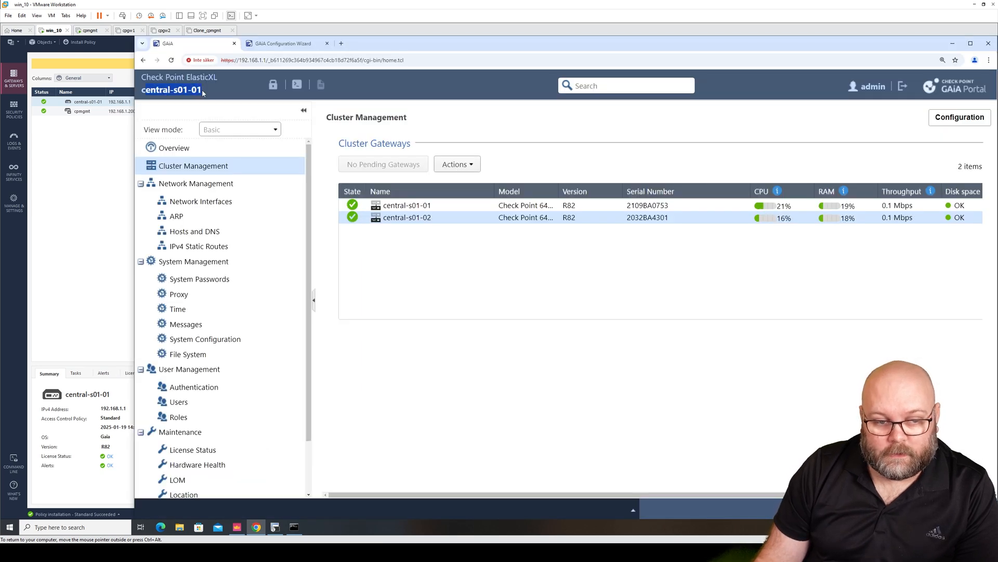
{"action": "mouse_move", "coordinate": [193, 165]}
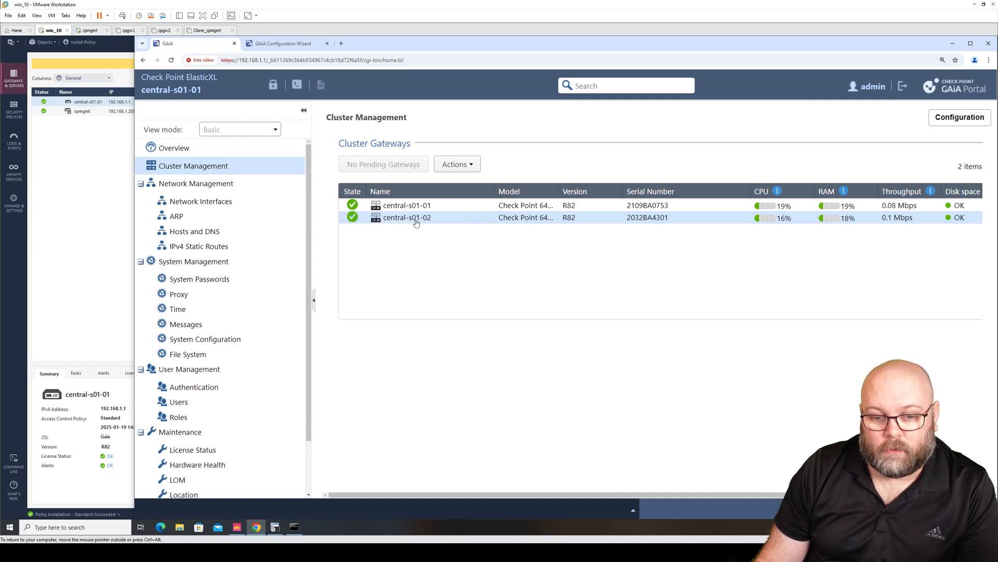
Step: Open and dismiss the Actions menu for the cluster members in Cluster Management
{"action": "left_click", "coordinate": [456, 164]}
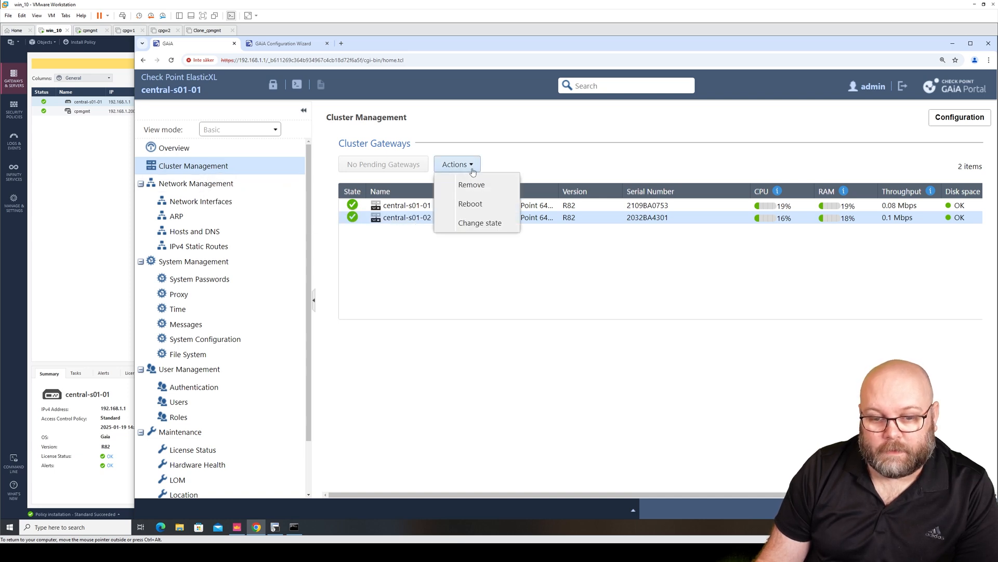
{"action": "mouse_move", "coordinate": [399, 231]}
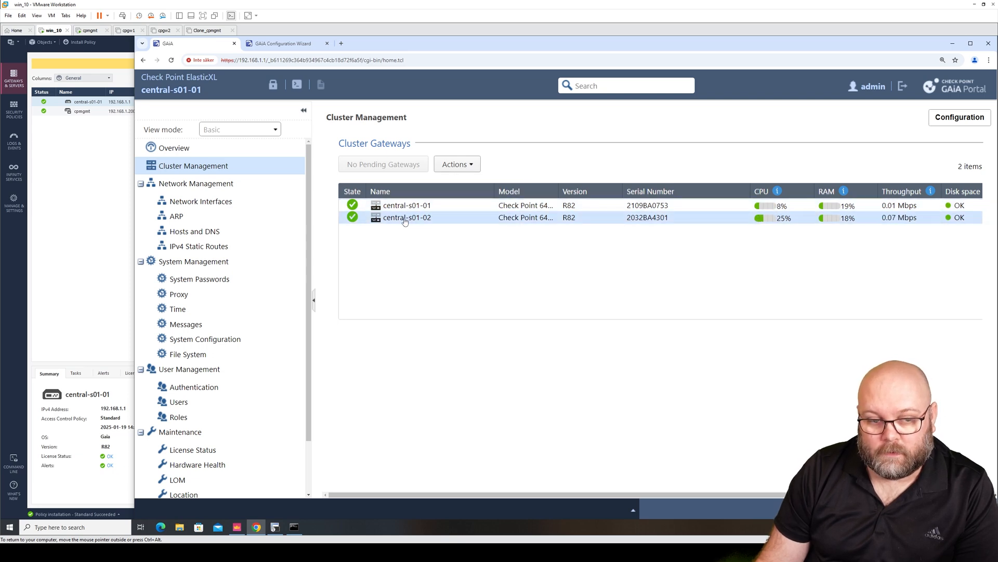
{"action": "left_click", "coordinate": [304, 109]}
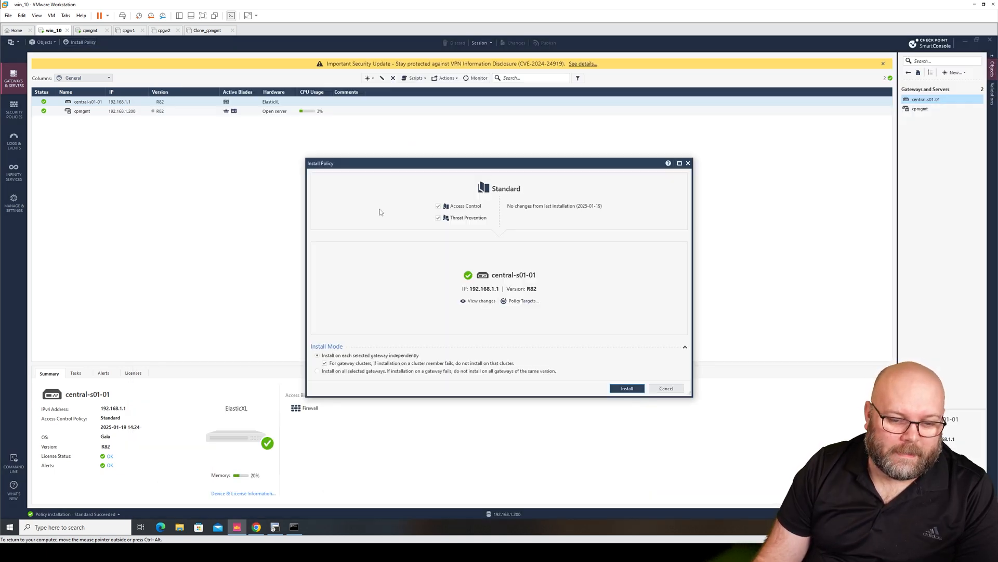
Step: Install the Standard policy on central-s01-01 and close its Succeeded installation details
{"action": "left_click", "coordinate": [626, 388]}
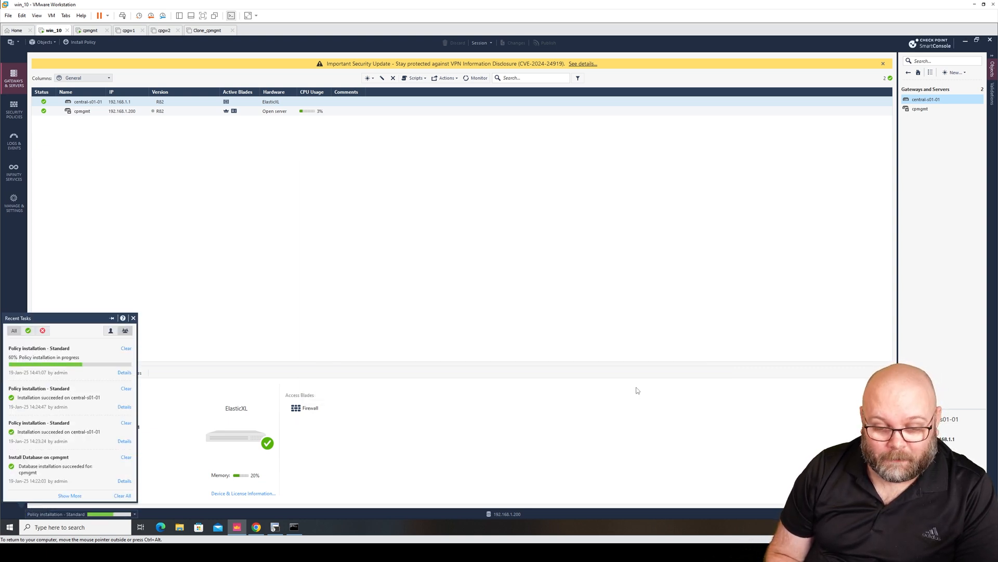
{"action": "left_click", "coordinate": [133, 318]}
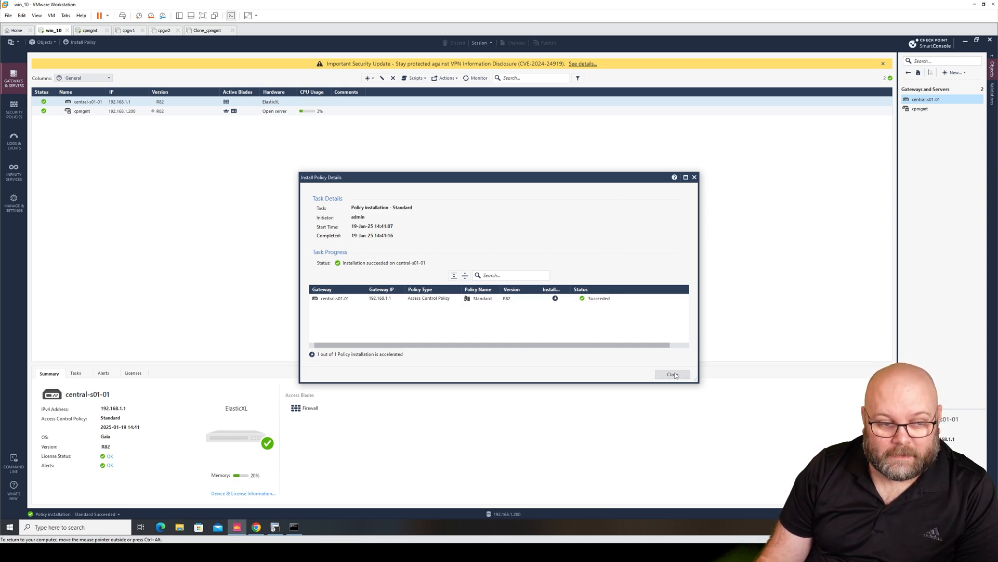
{"action": "left_click", "coordinate": [673, 374]}
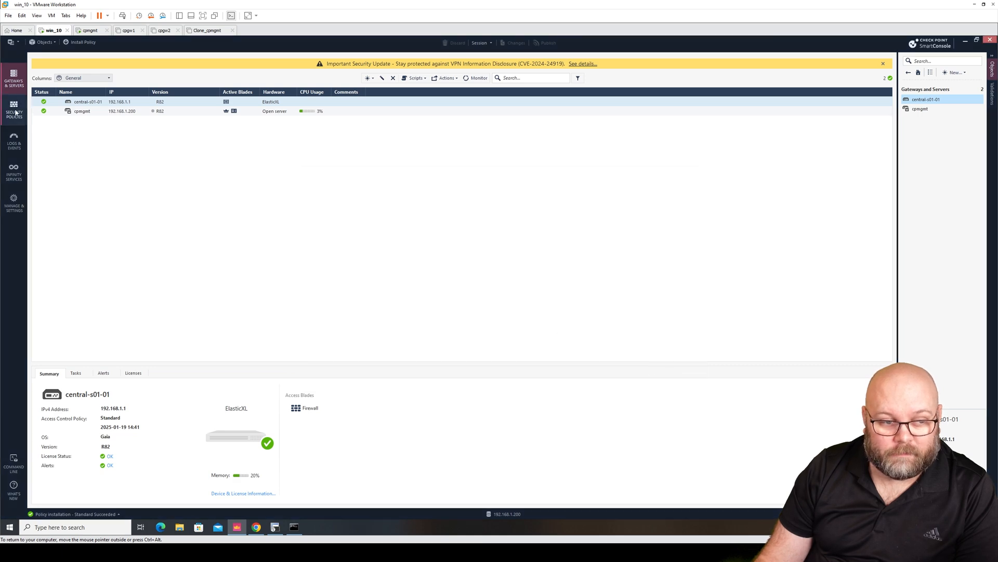
{"action": "mouse_move", "coordinate": [13, 78]}
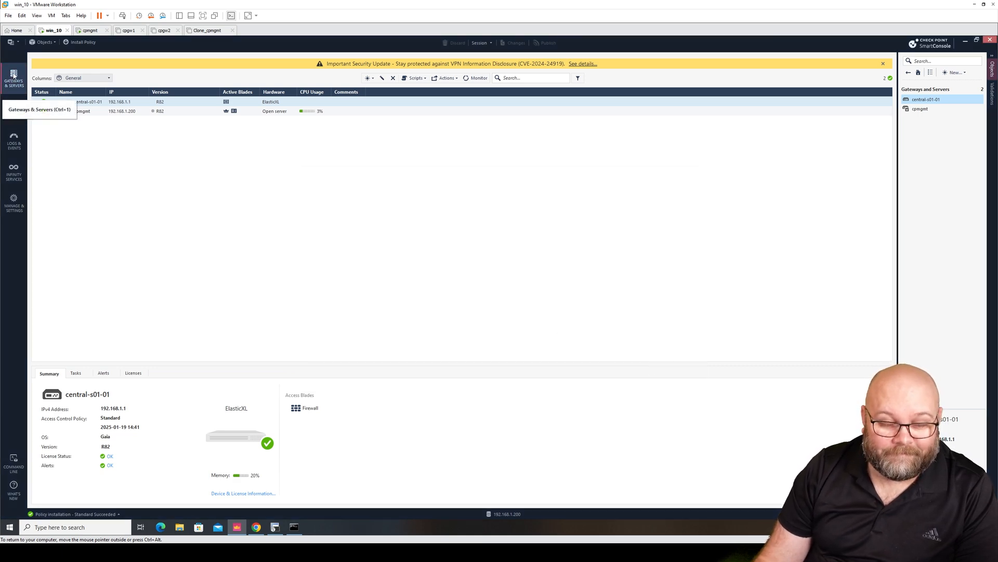
{"action": "mouse_move", "coordinate": [150, 176]}
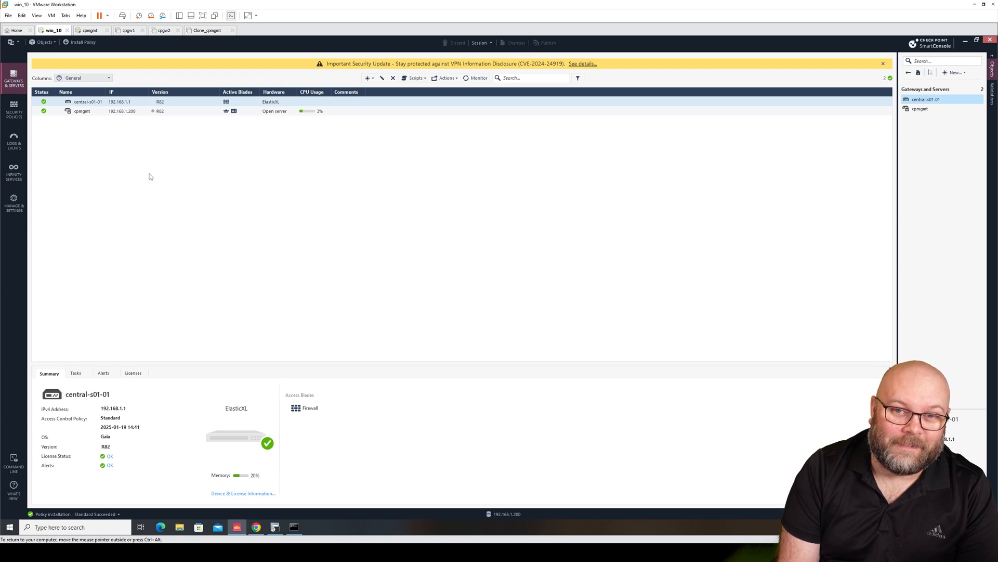
{"action": "mouse_move", "coordinate": [173, 171]}
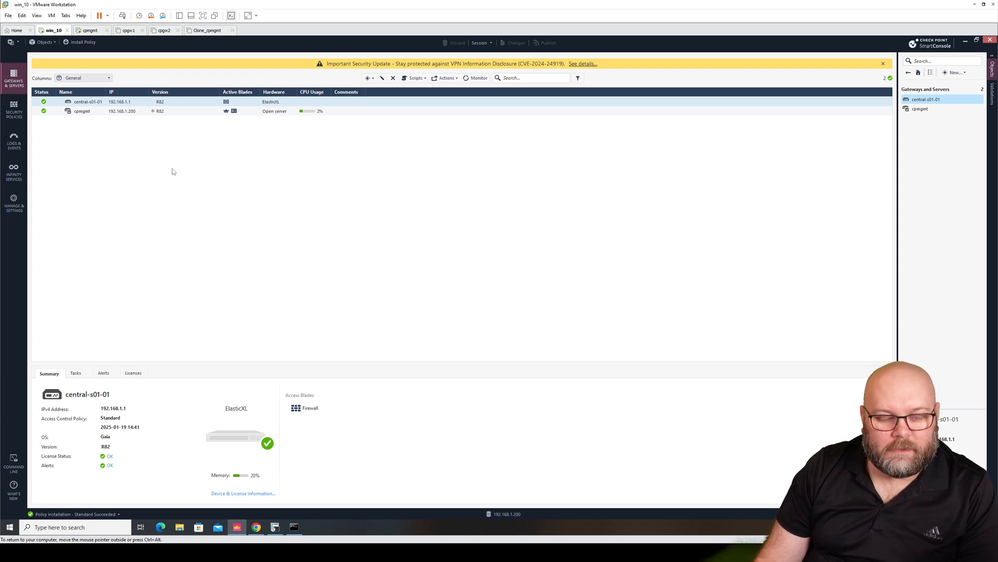
{"action": "mouse_move", "coordinate": [151, 155]}
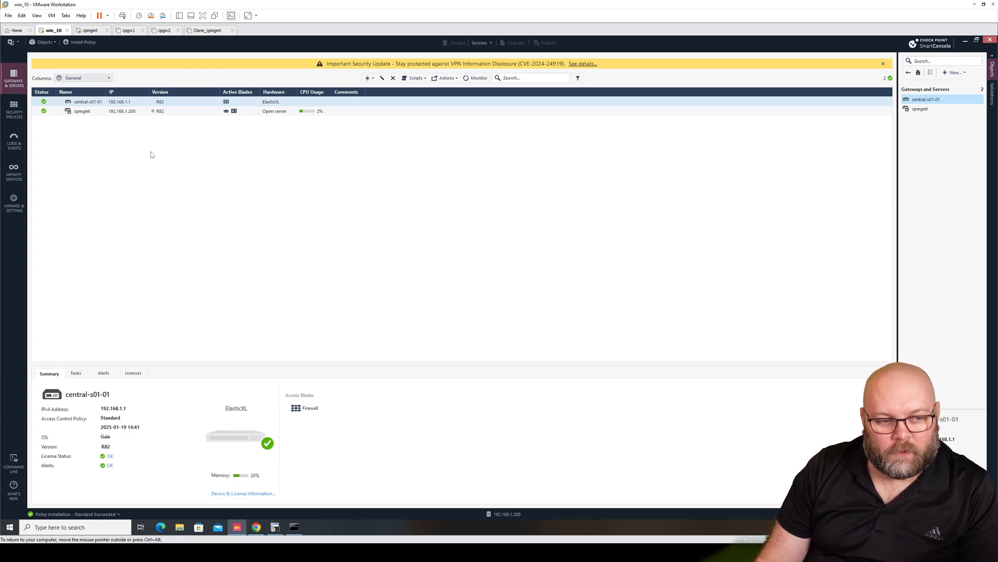
{"action": "double_click", "coordinate": [88, 101]}
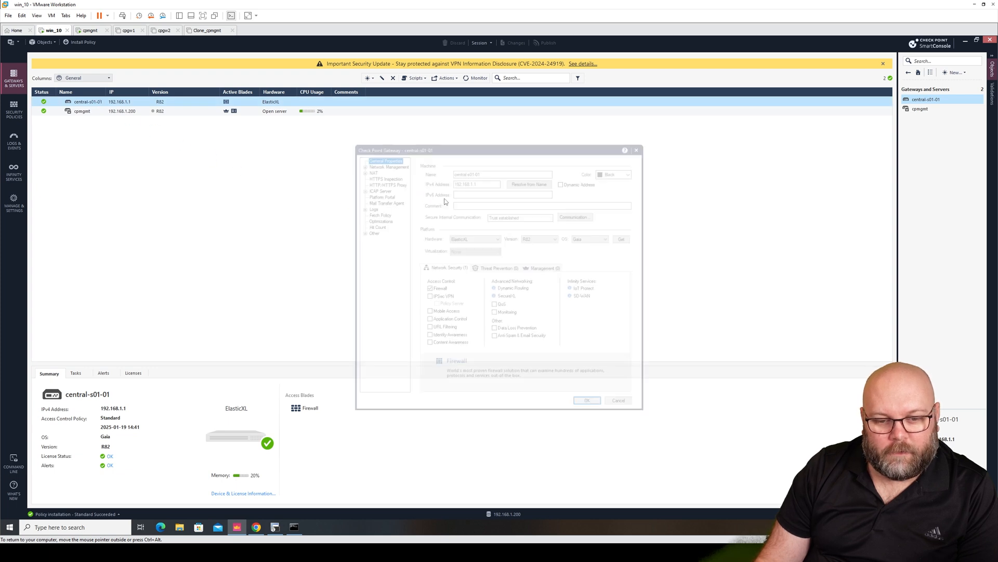
{"action": "left_click", "coordinate": [385, 163]}
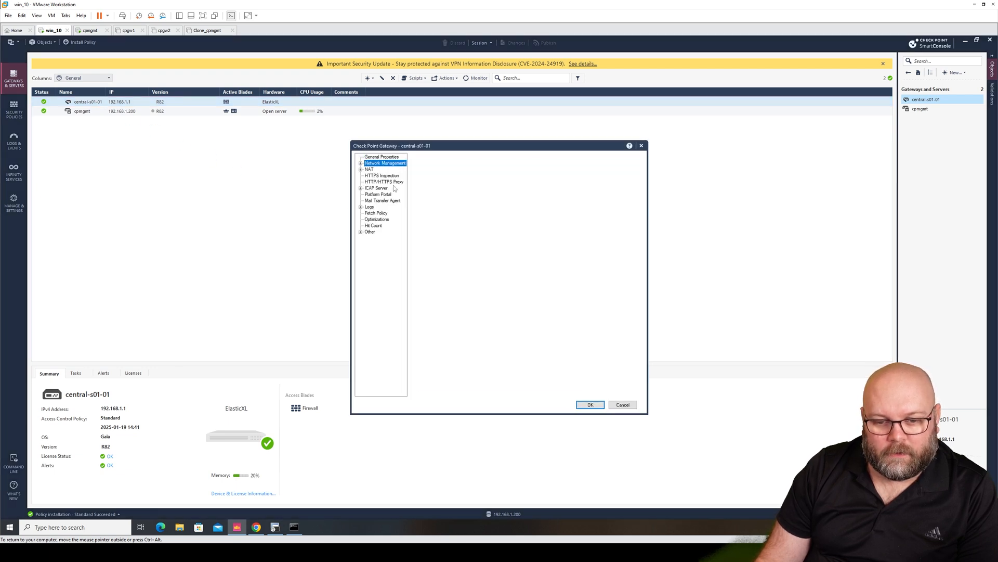
{"action": "left_click", "coordinate": [385, 162]}
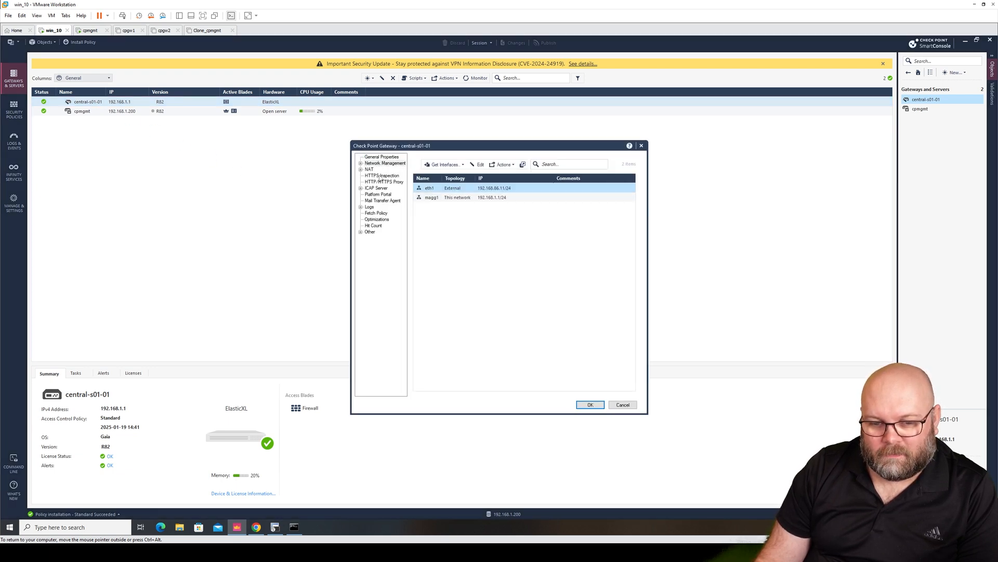
{"action": "left_click", "coordinate": [382, 156]}
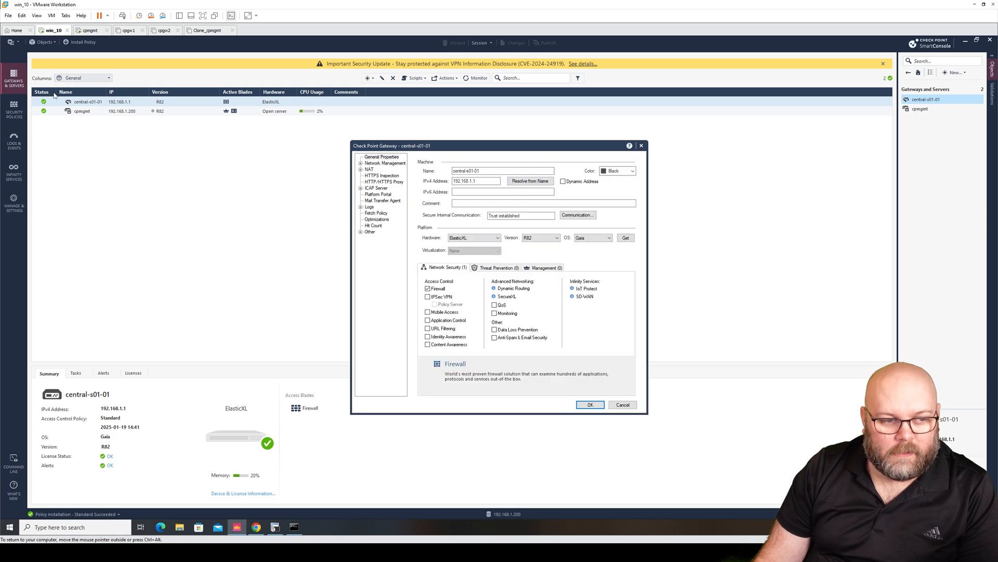
{"action": "mouse_move", "coordinate": [124, 121]}
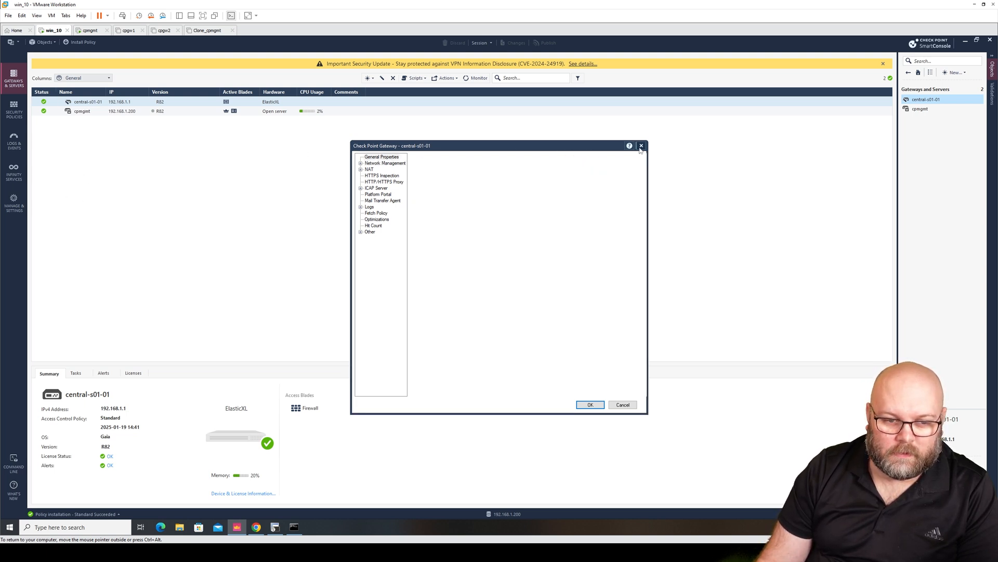
{"action": "left_click", "coordinate": [642, 145]}
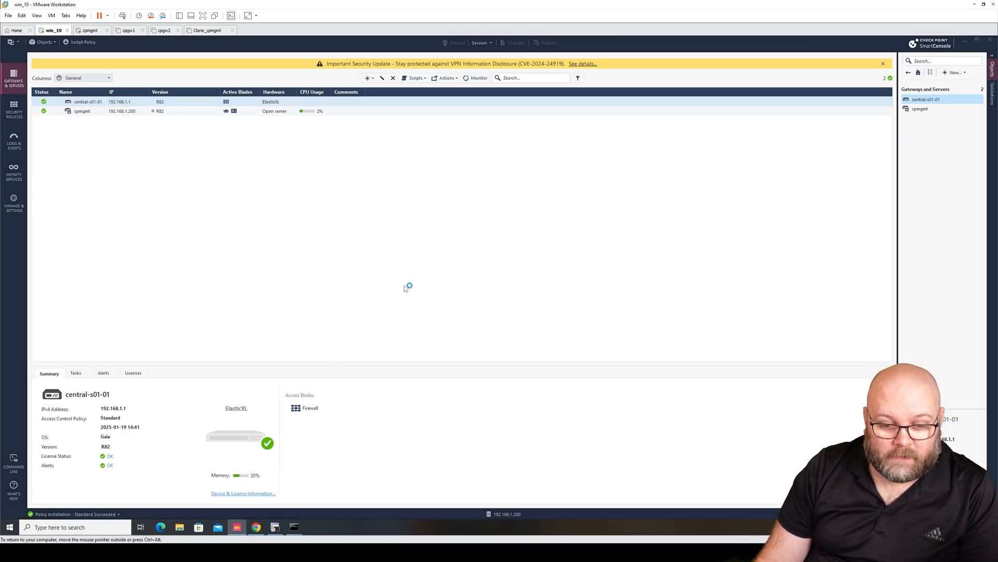
{"action": "left_click", "coordinate": [243, 493]}
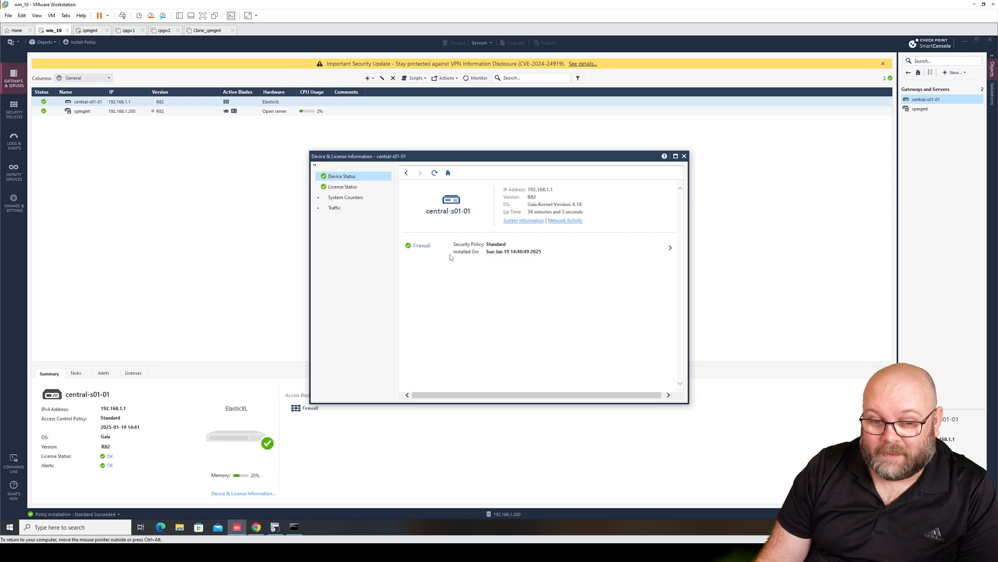
{"action": "mouse_move", "coordinate": [540, 224]}
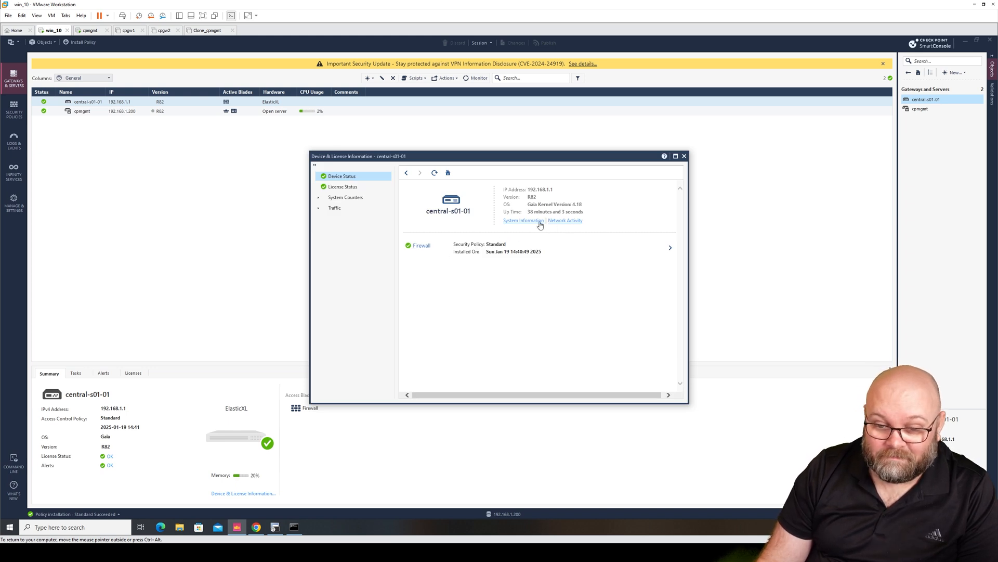
{"action": "left_click", "coordinate": [521, 220]}
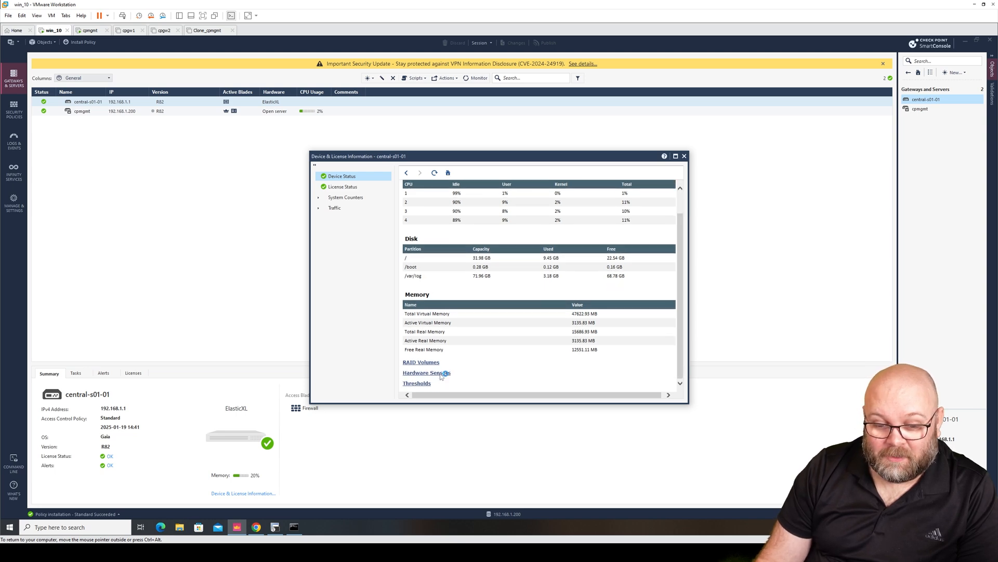
{"action": "left_click", "coordinate": [426, 372]}
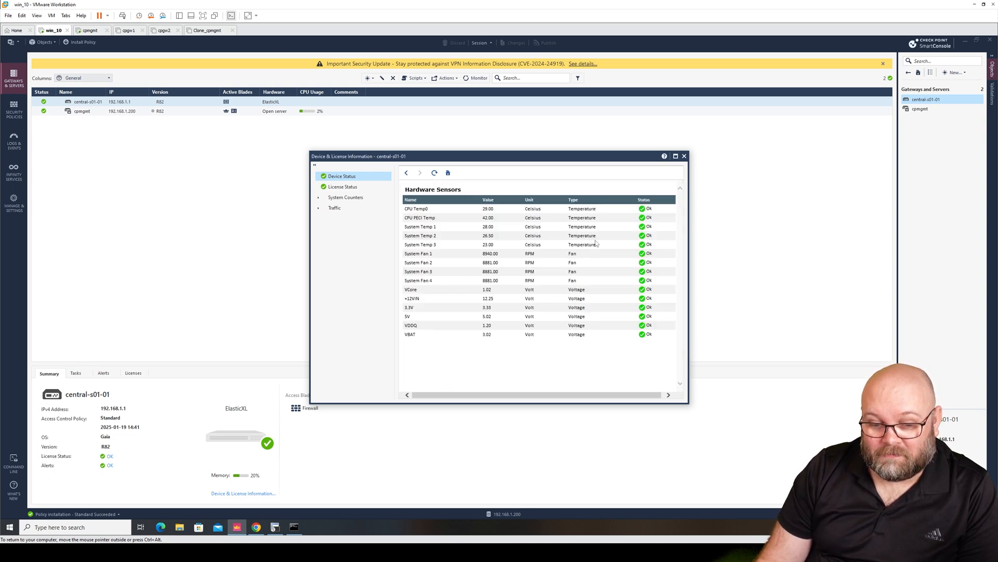
{"action": "mouse_move", "coordinate": [598, 244]}
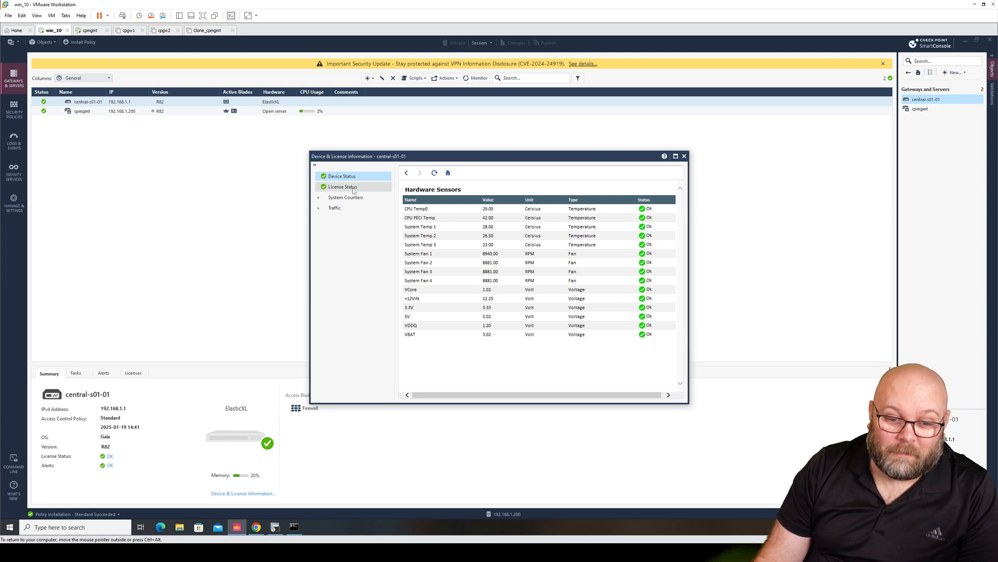
{"action": "left_click", "coordinate": [342, 186]}
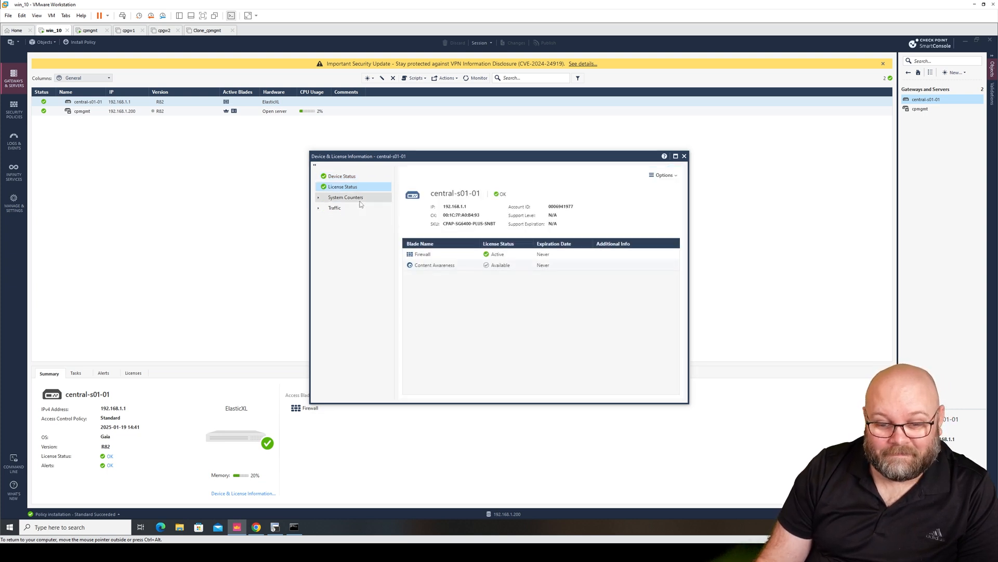
{"action": "left_click", "coordinate": [345, 197]}
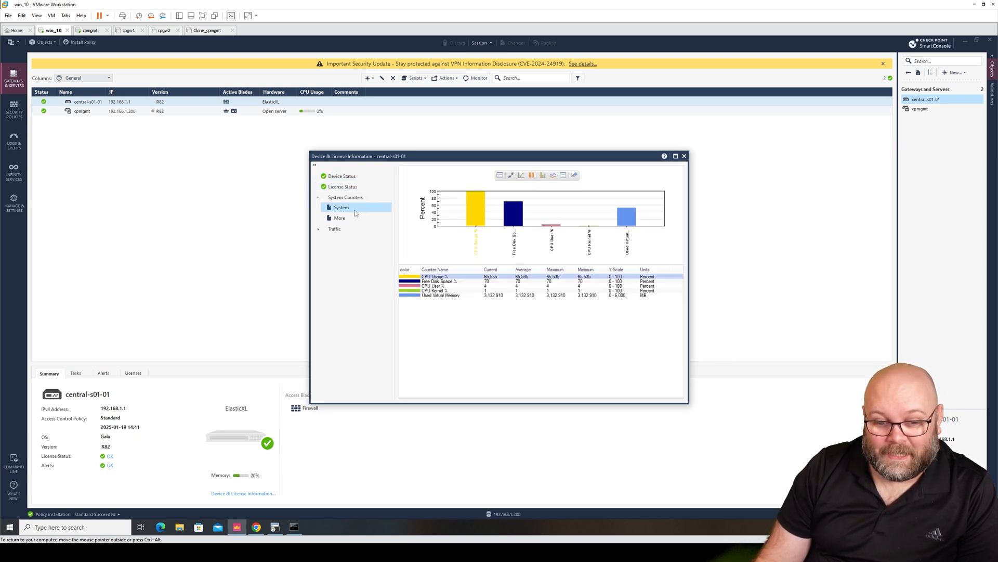
{"action": "left_click", "coordinate": [343, 176]}
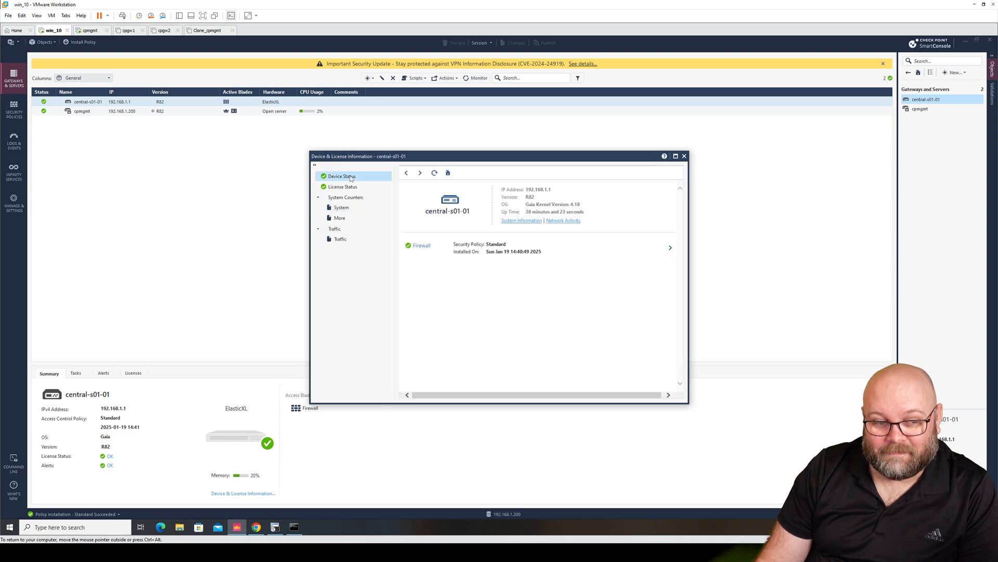
{"action": "left_click", "coordinate": [684, 156]}
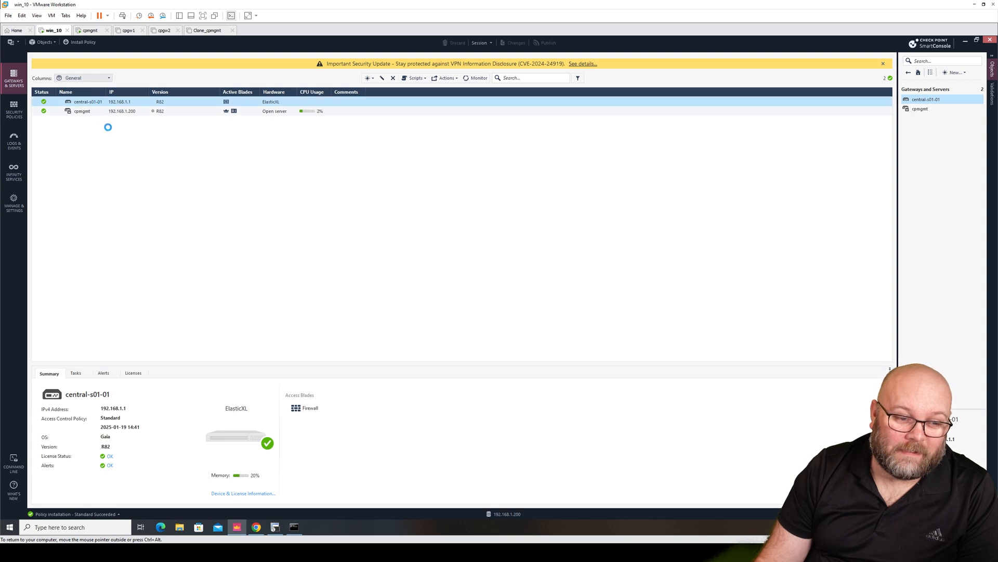
{"action": "double_click", "coordinate": [87, 102]}
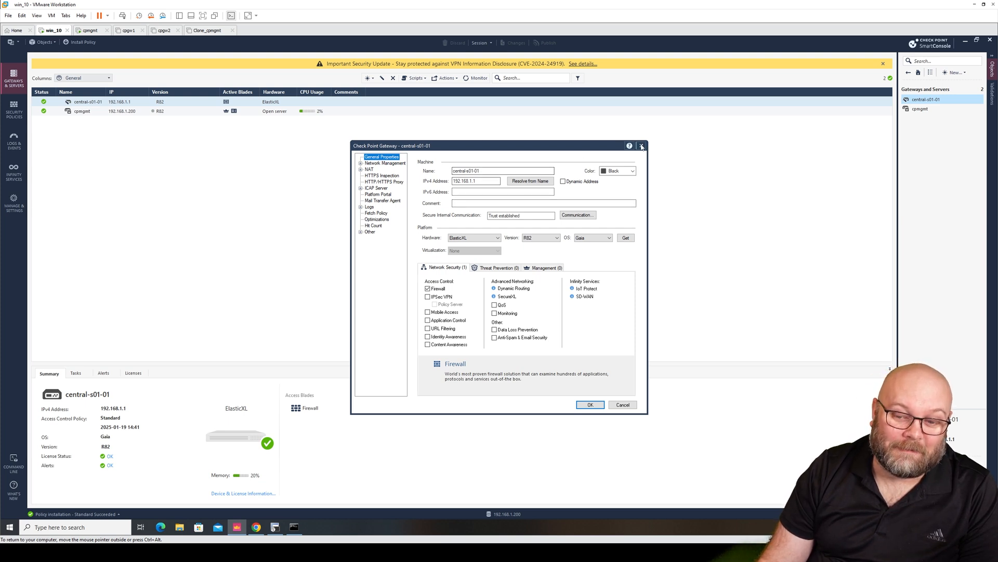
{"action": "left_click", "coordinate": [641, 145]}
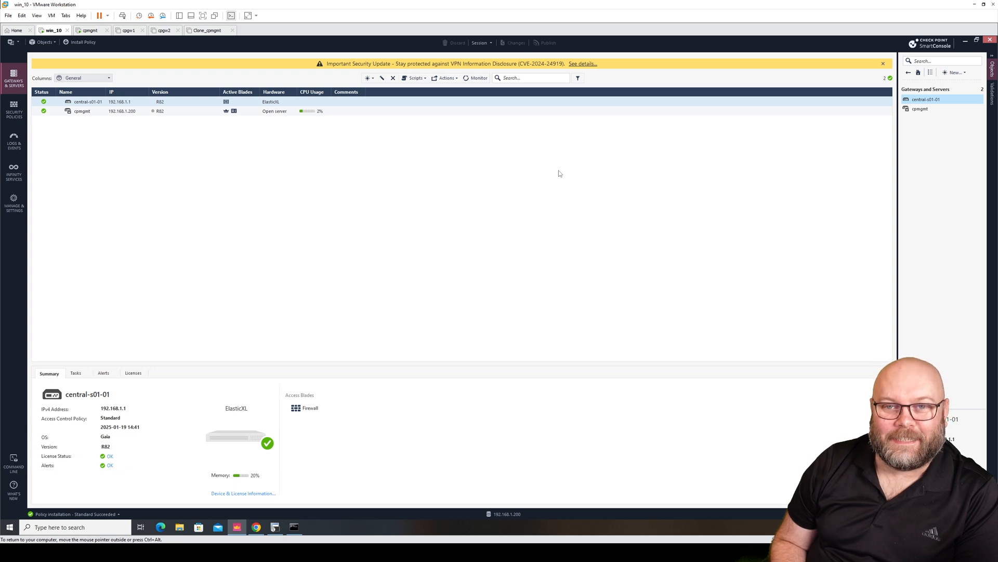
{"action": "mouse_move", "coordinate": [553, 288]}
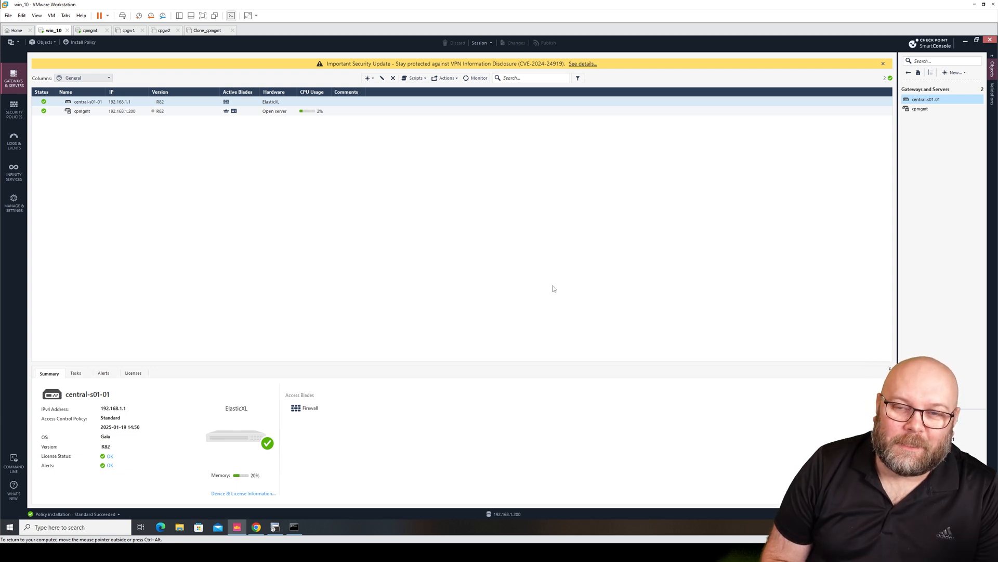